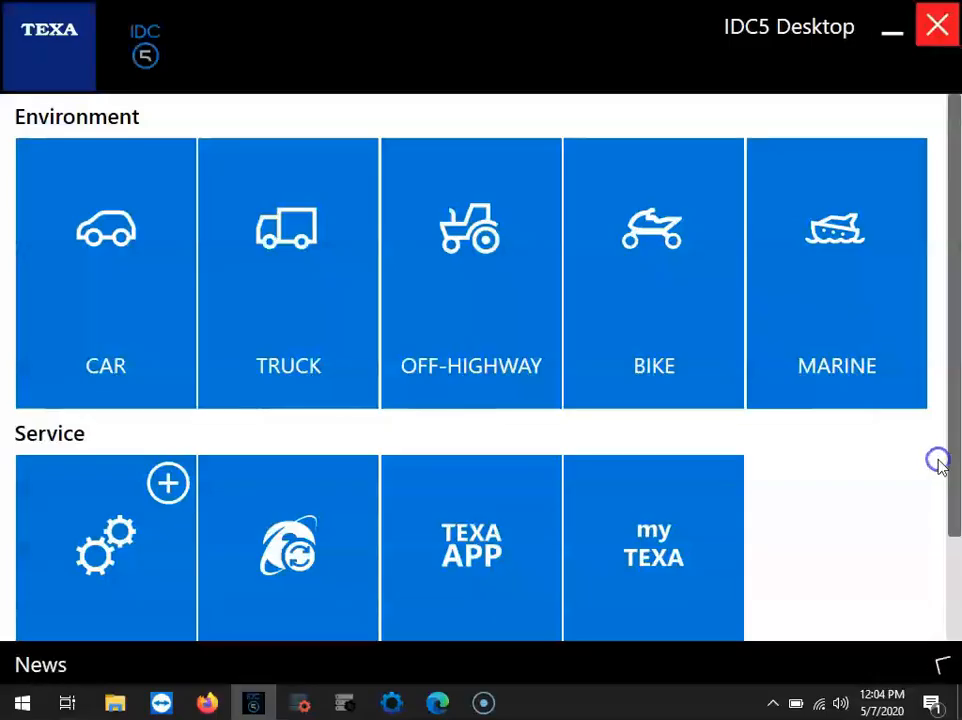
pyautogui.moveTo(900, 408)
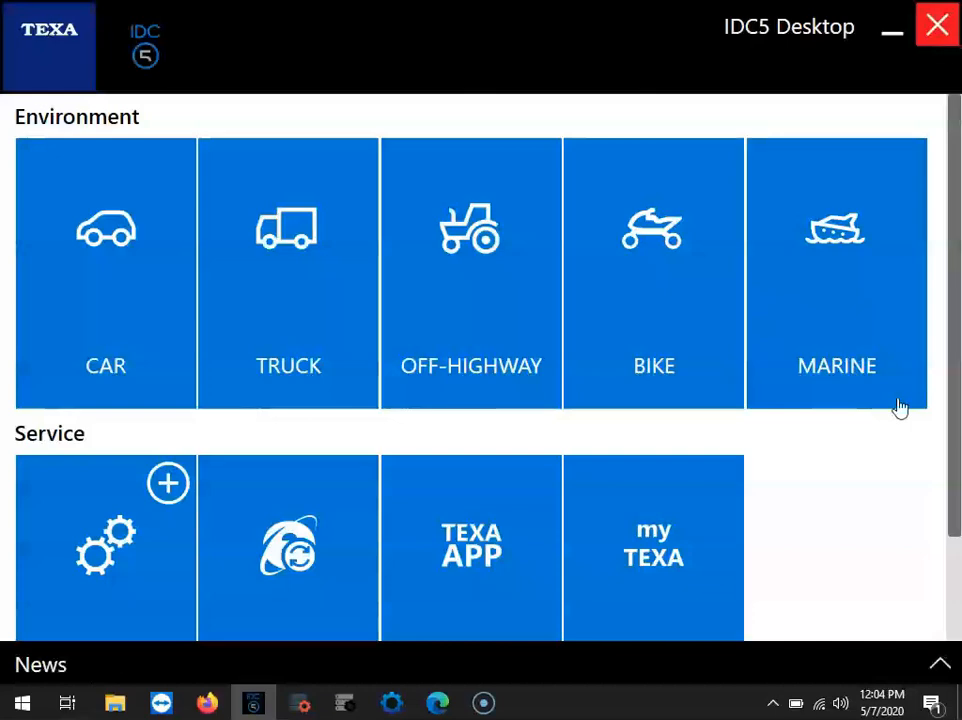
# - Enter Marine diagnosis and choose the Inboard Engines category
pyautogui.click(836, 272)
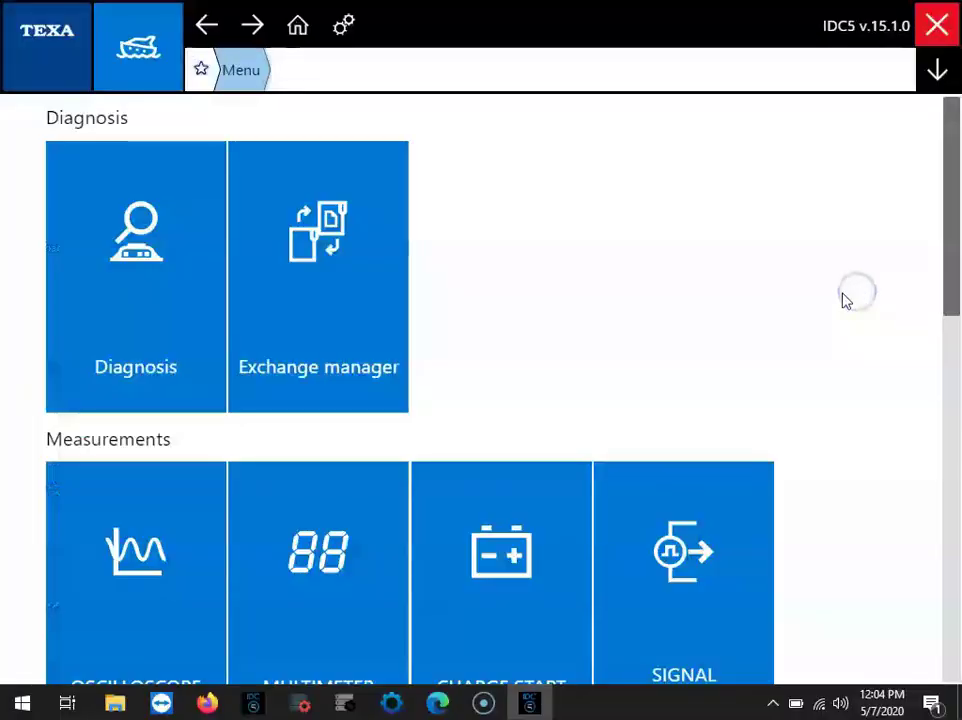
pyautogui.click(136, 276)
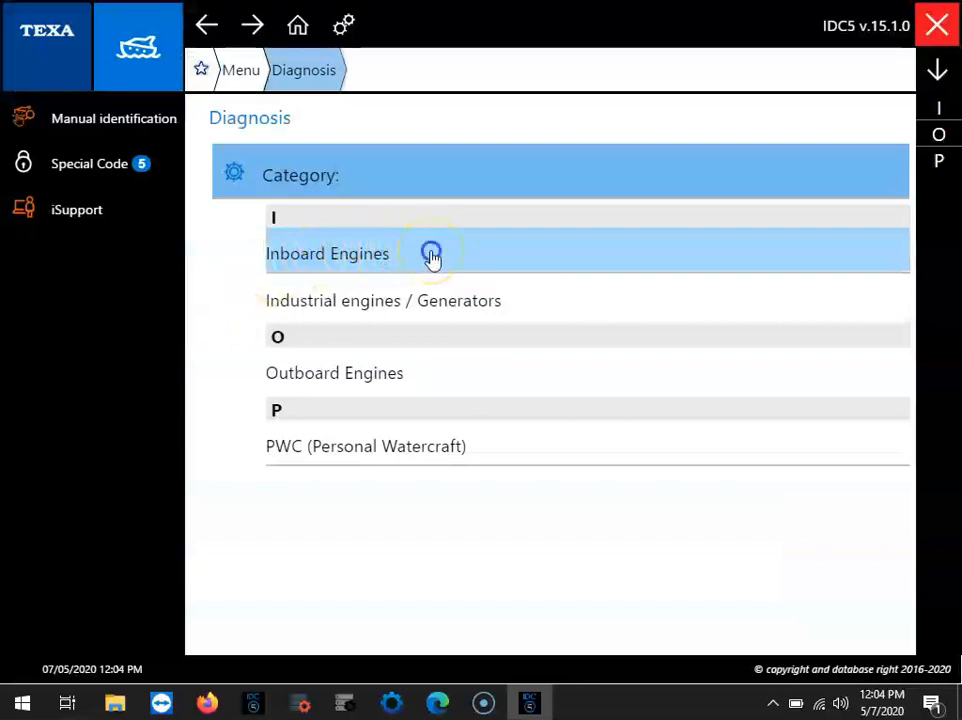
pyautogui.click(328, 252)
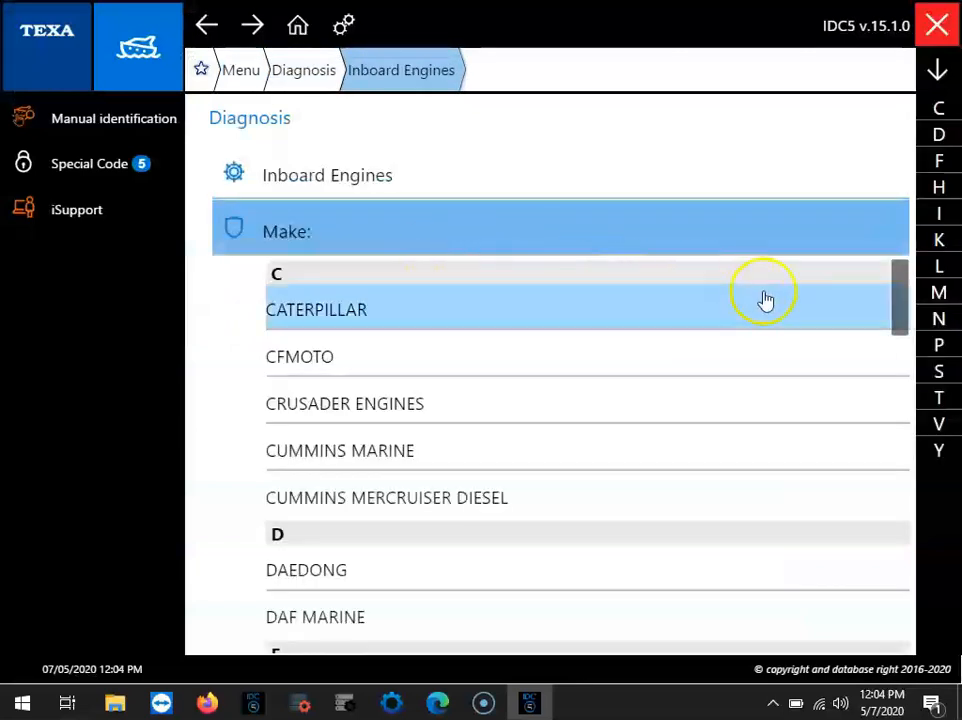
# - Select MERCRUISER 6.2L MPI DTS MCM with the 6200 i.e. vehicle code
pyautogui.click(938, 292)
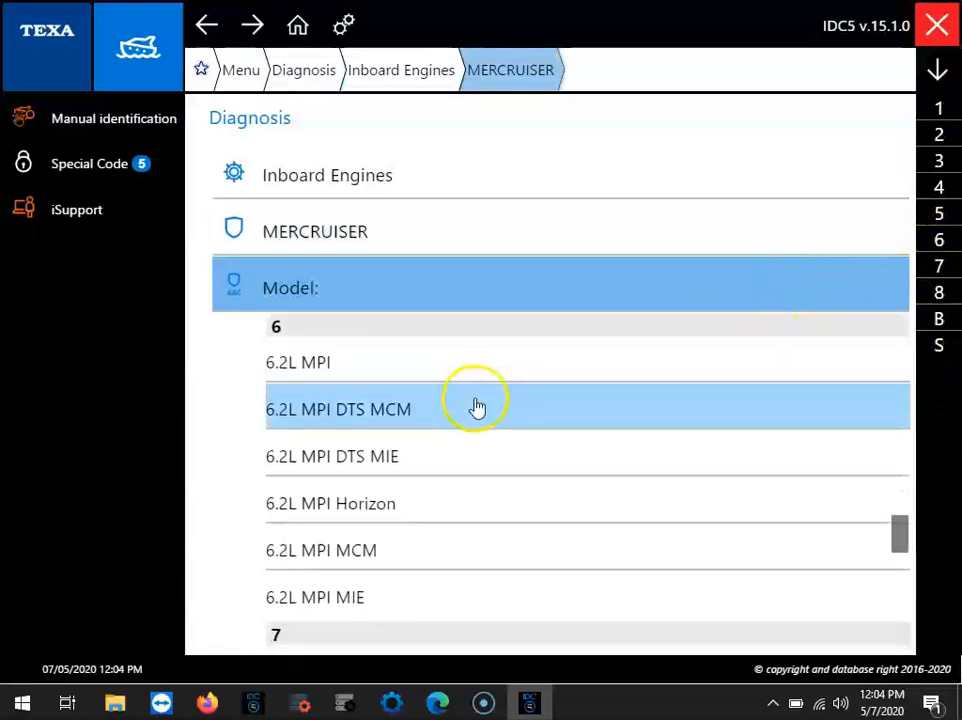
pyautogui.click(340, 408)
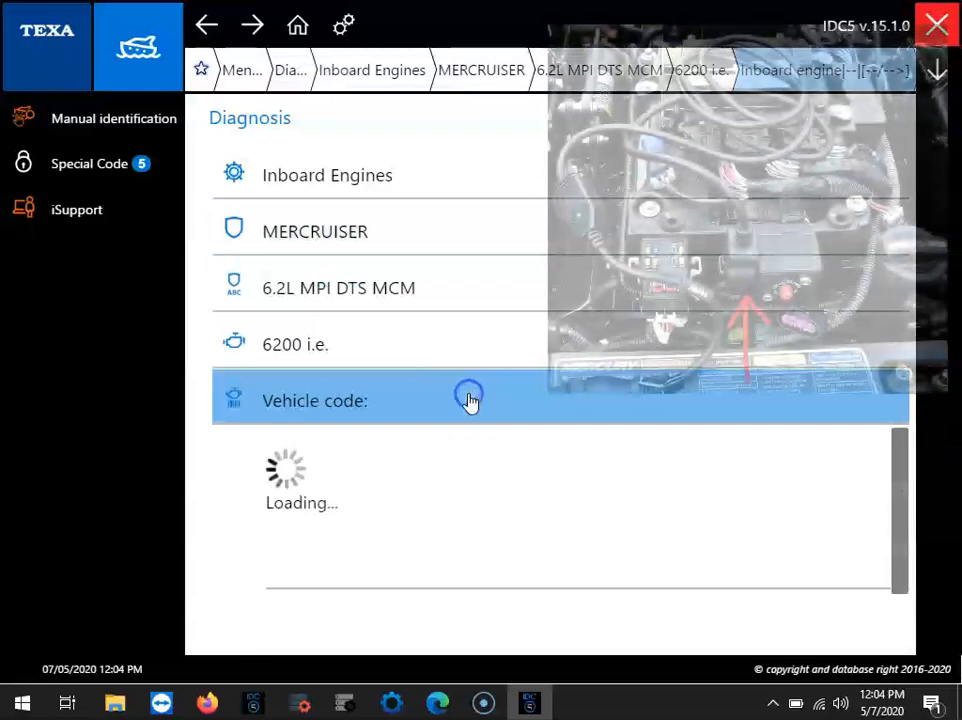
pyautogui.click(470, 400)
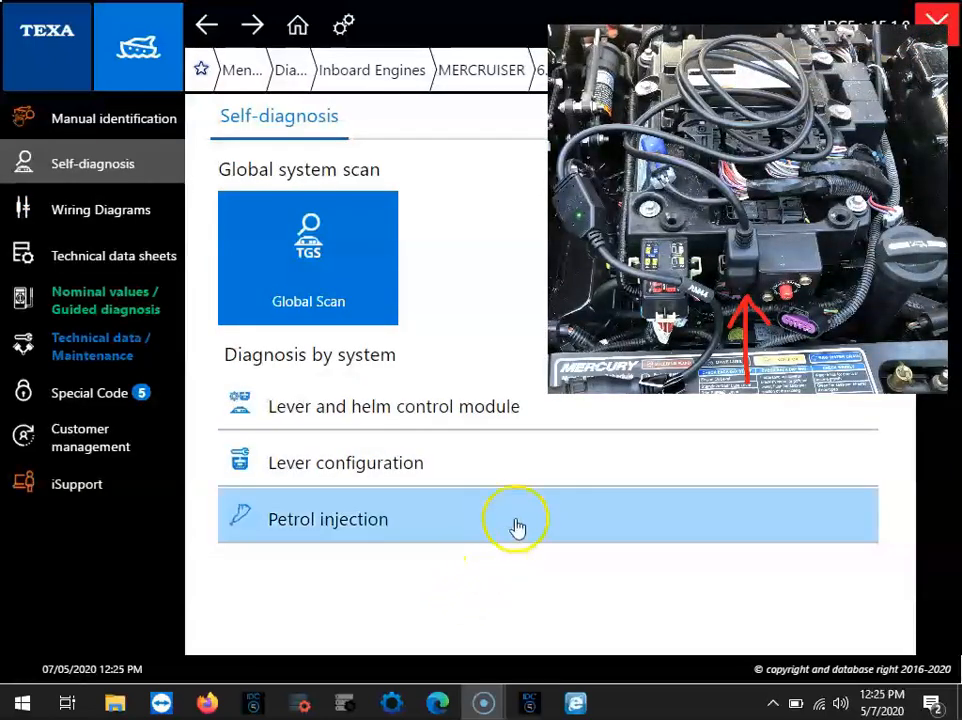
# - Start petrol injection diagnosis on the CAN TERMINATOR node with the AM44 cable
pyautogui.click(328, 518)
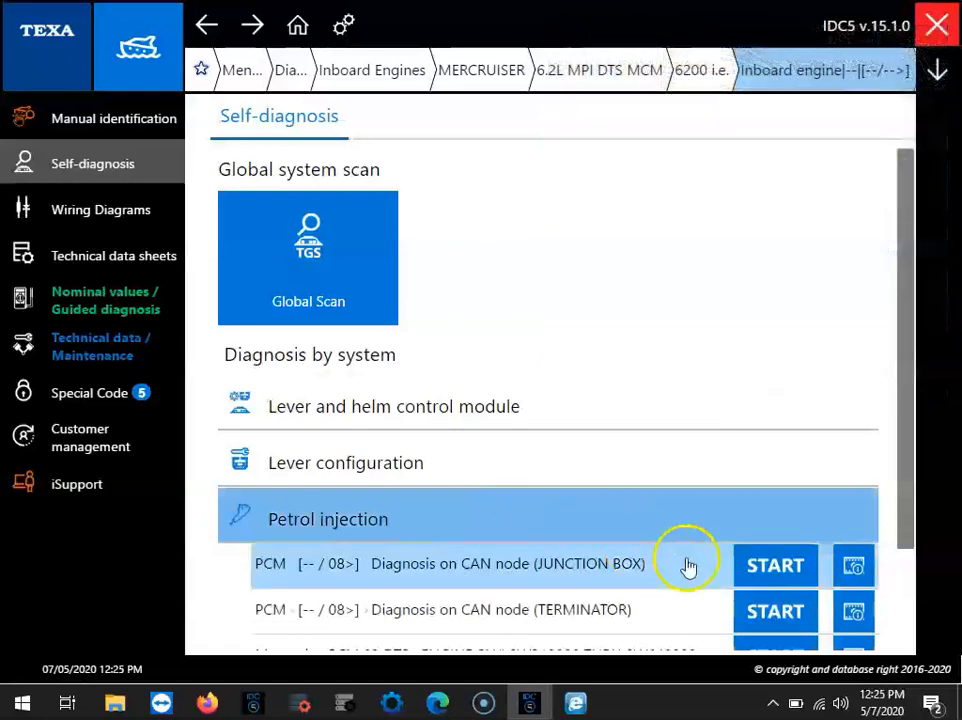
pyautogui.moveTo(850, 616)
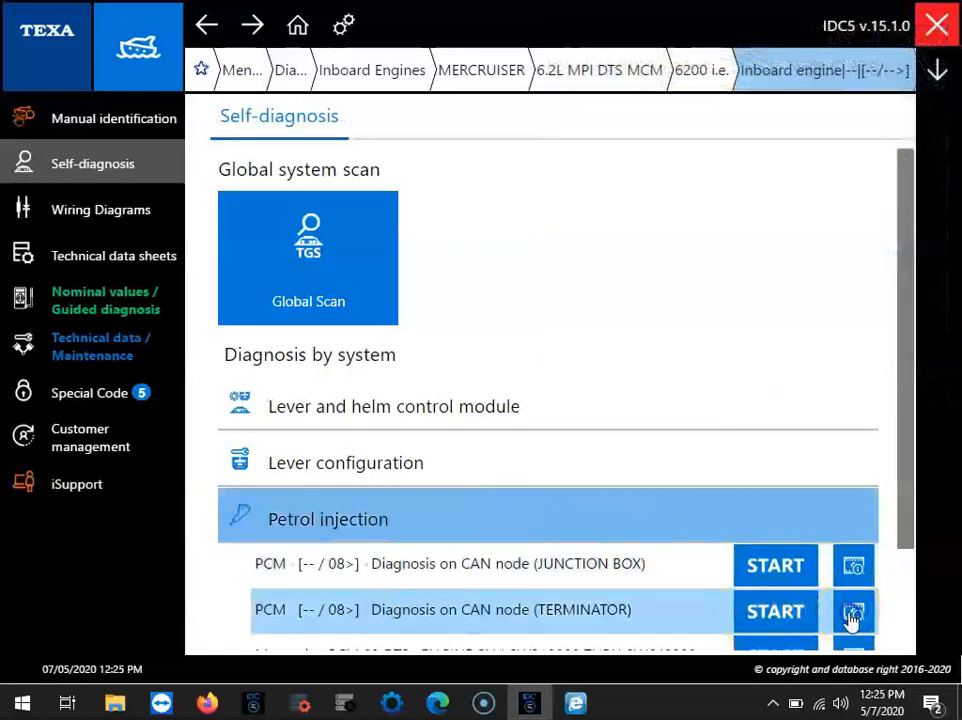
pyautogui.click(852, 612)
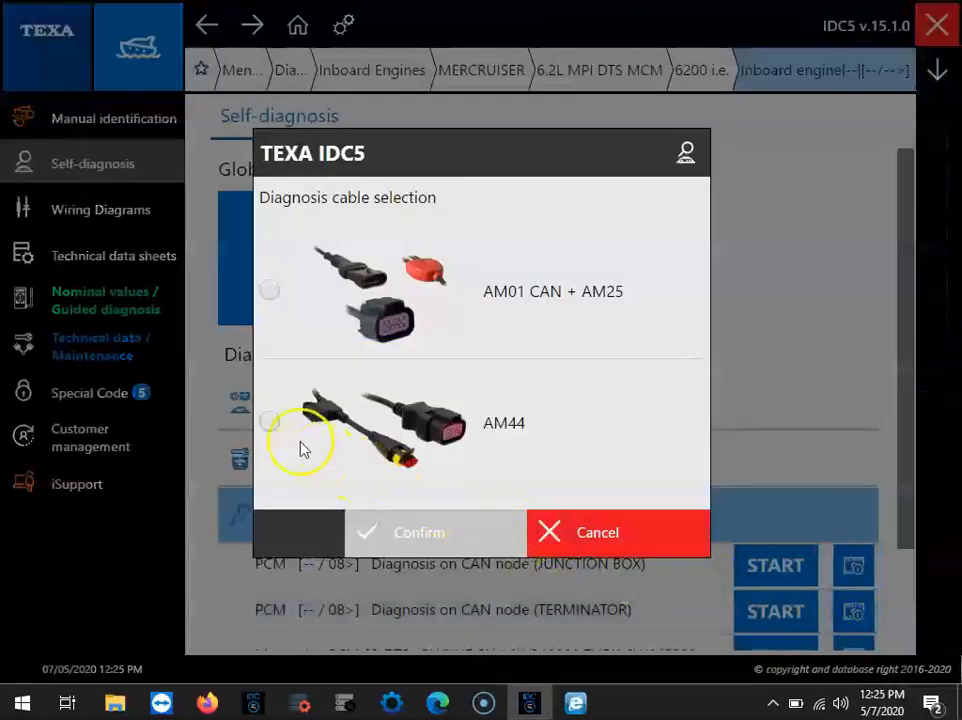
pyautogui.click(268, 424)
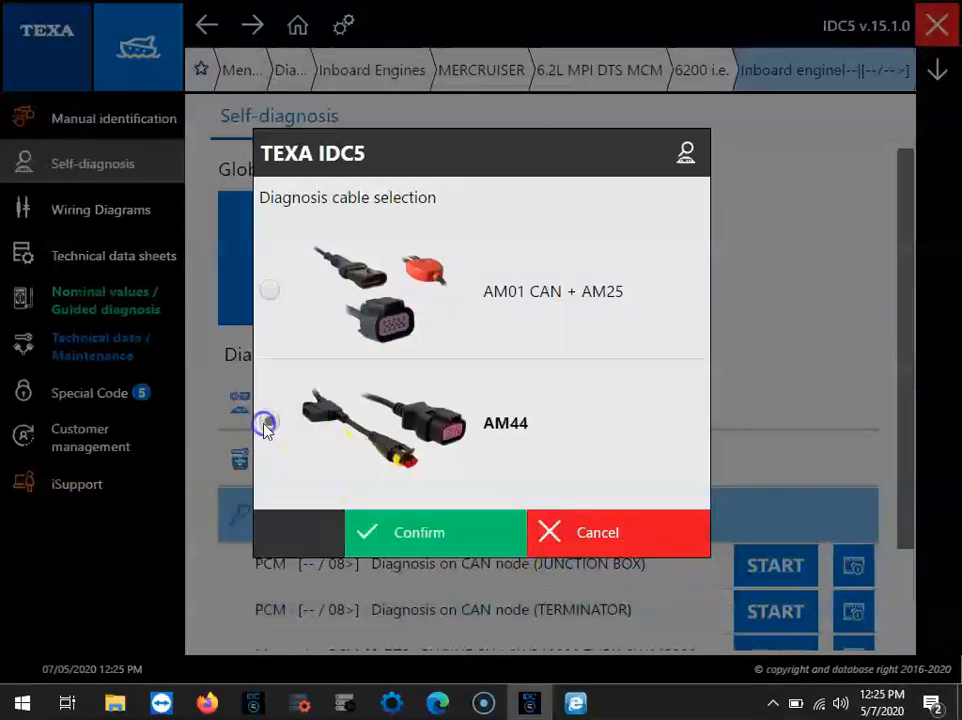
pyautogui.click(268, 420)
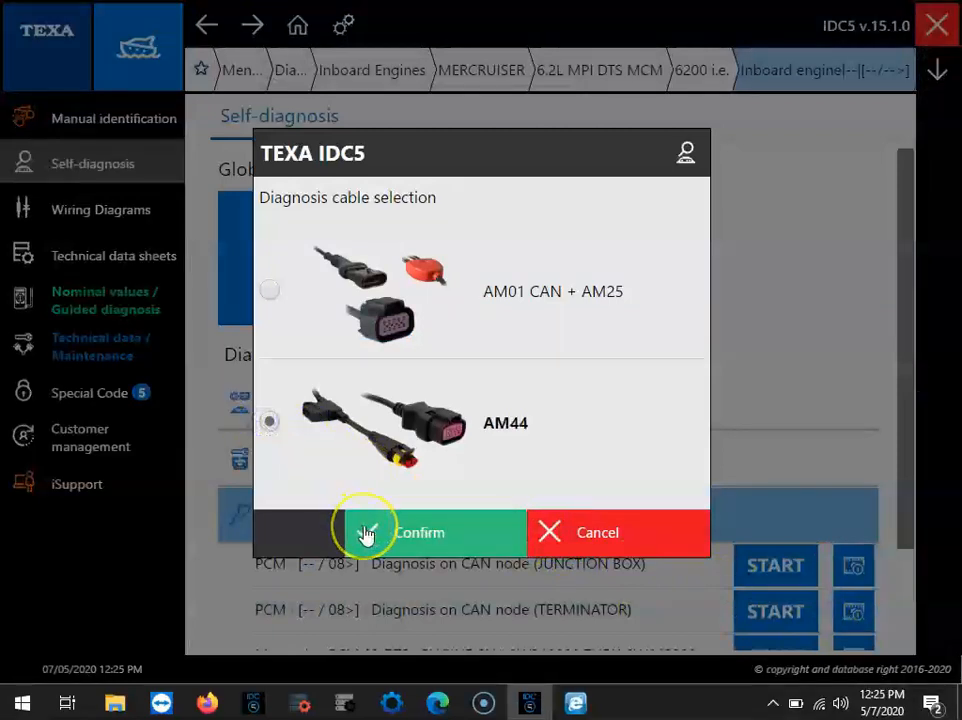
# - Continue past the connection information to the liability warning
pyautogui.click(420, 532)
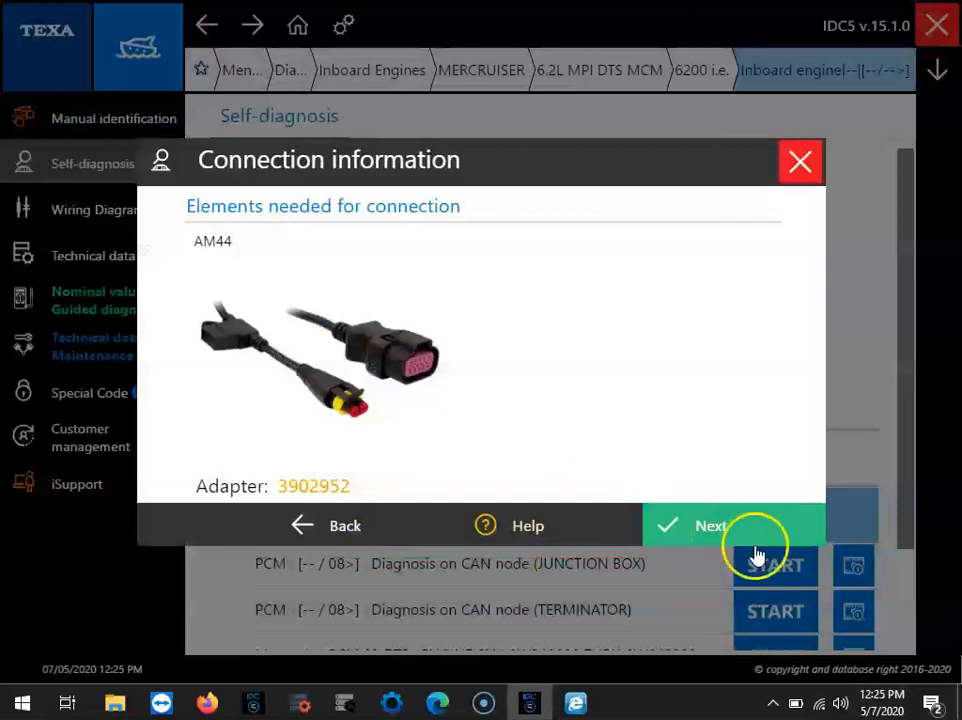
pyautogui.click(710, 524)
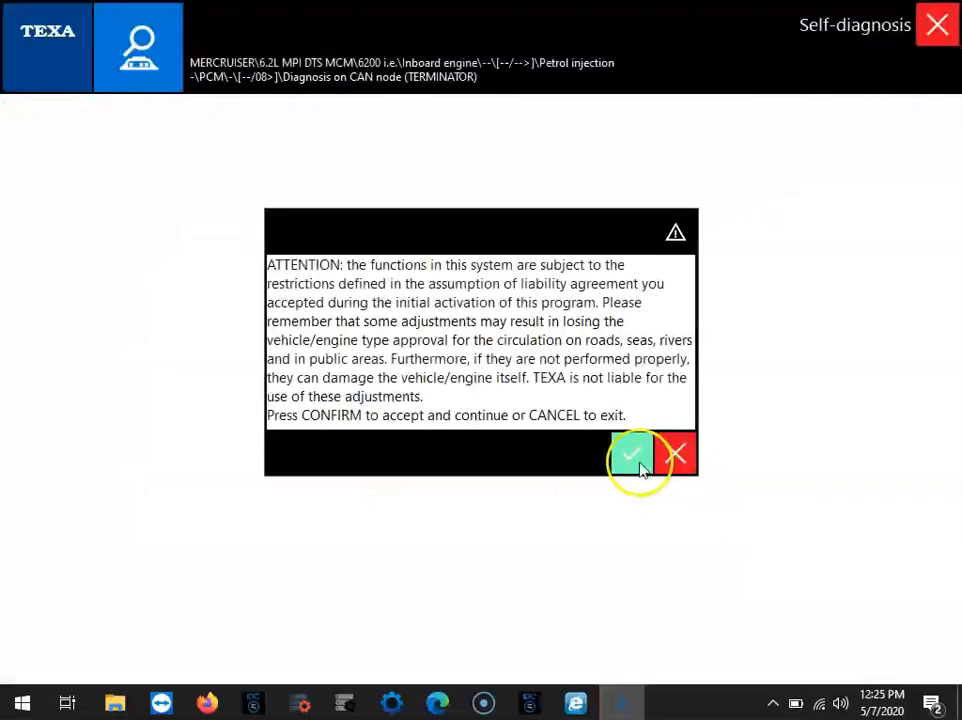
# - Accept the warning and run the system scan, which reports no fault codes
pyautogui.click(632, 456)
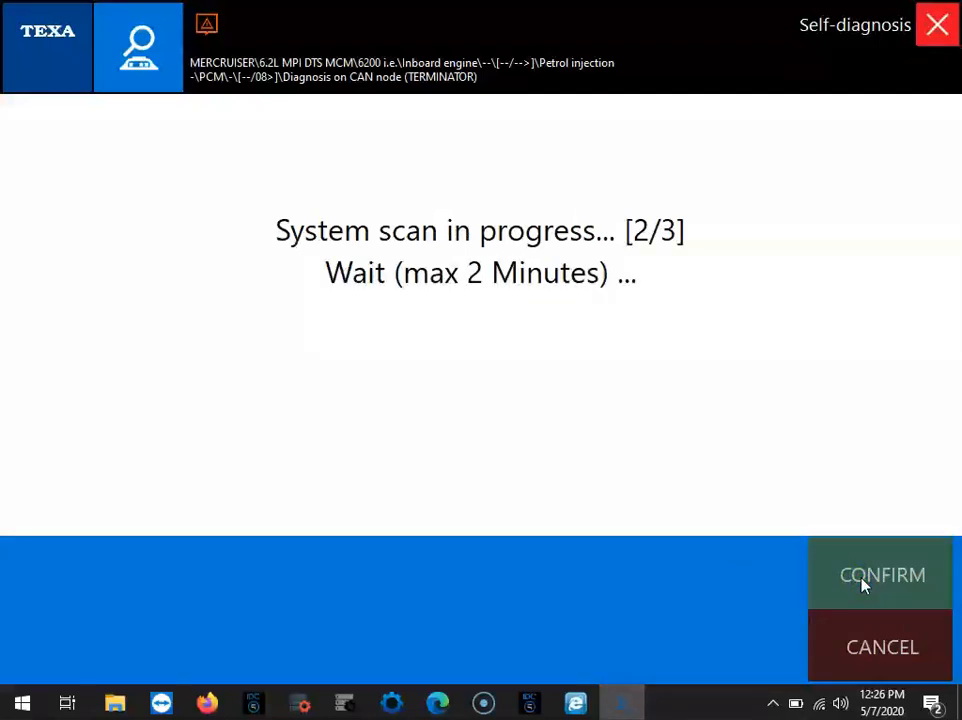
pyautogui.click(882, 574)
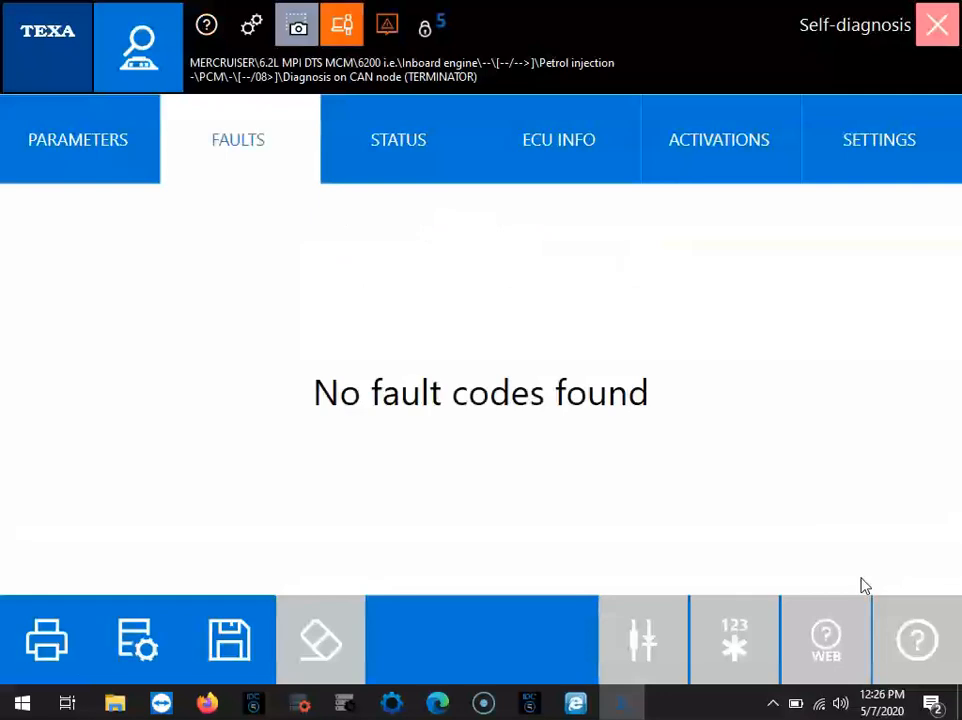
# - Show the live PARAMETERS list and scroll down to the injector pulse widths (item 31 of 84)
pyautogui.click(76, 140)
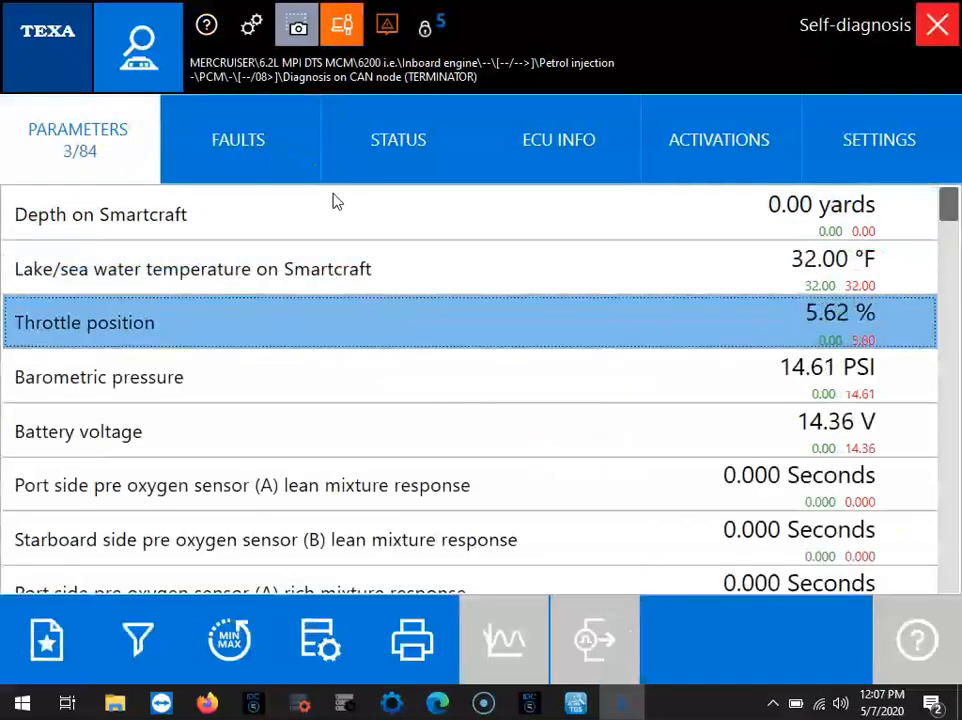
pyautogui.scroll(-3)
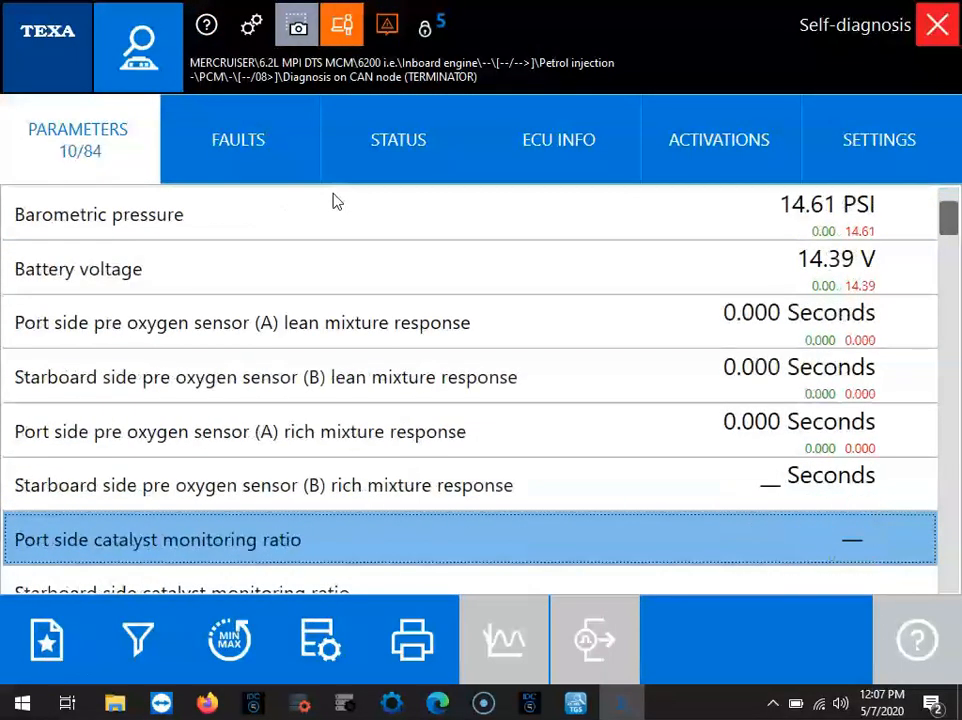
pyautogui.scroll(-3)
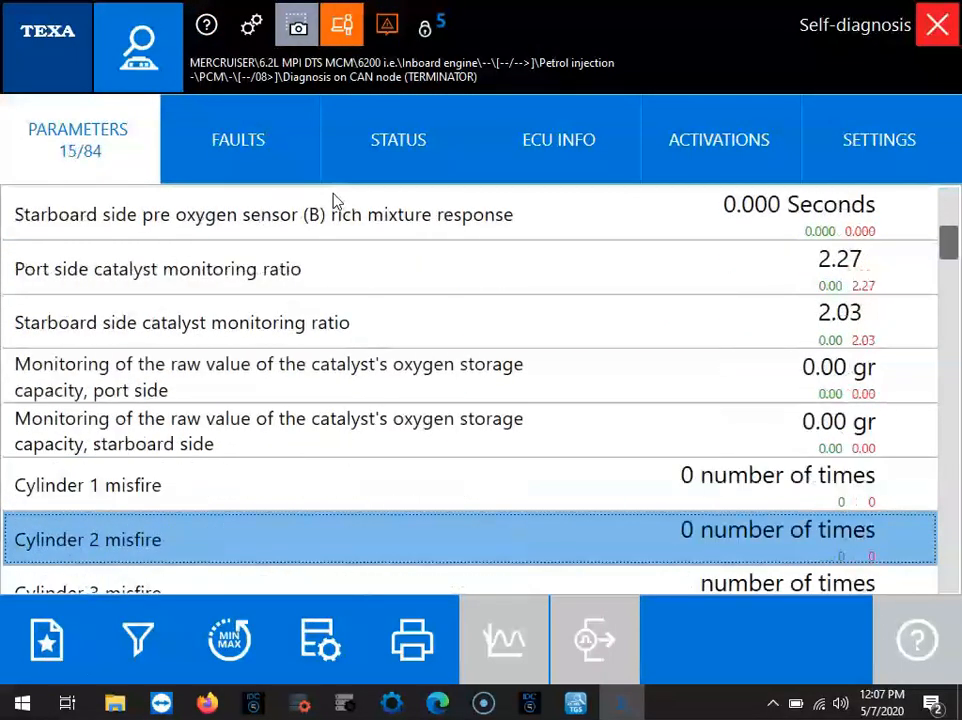
pyautogui.scroll(-3)
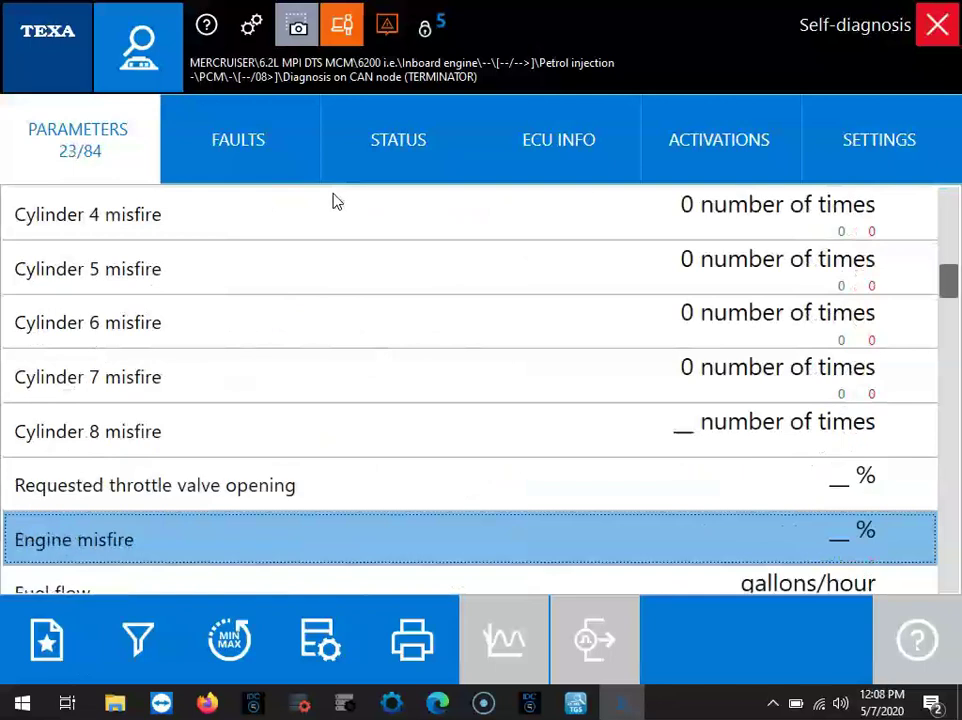
pyautogui.scroll(-3)
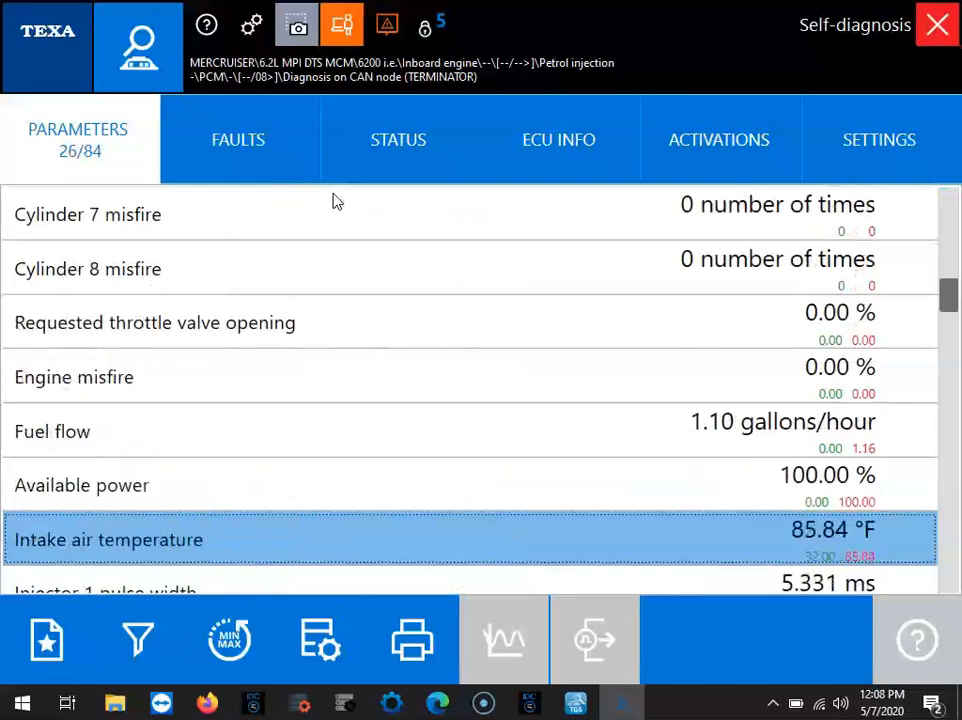
pyautogui.scroll(-3)
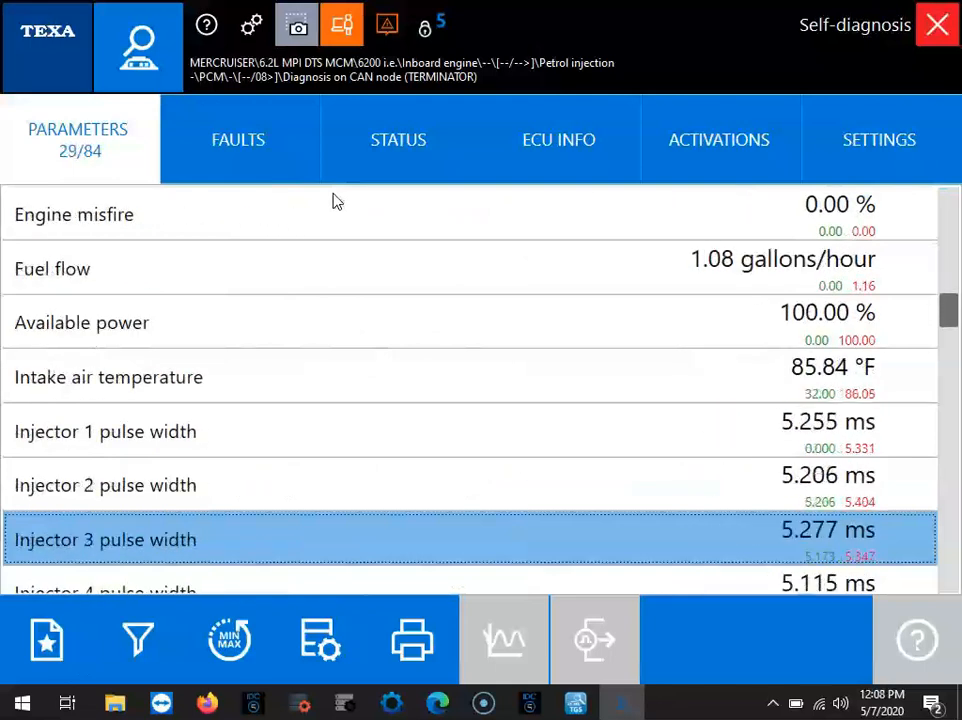
pyautogui.scroll(-3)
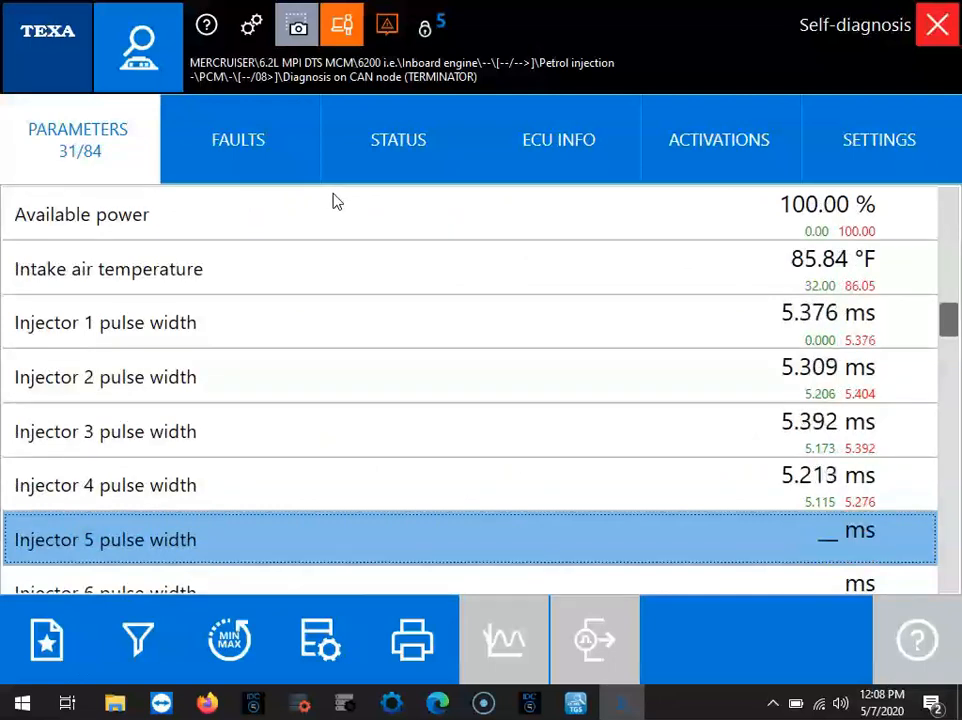
pyautogui.moveTo(414, 324)
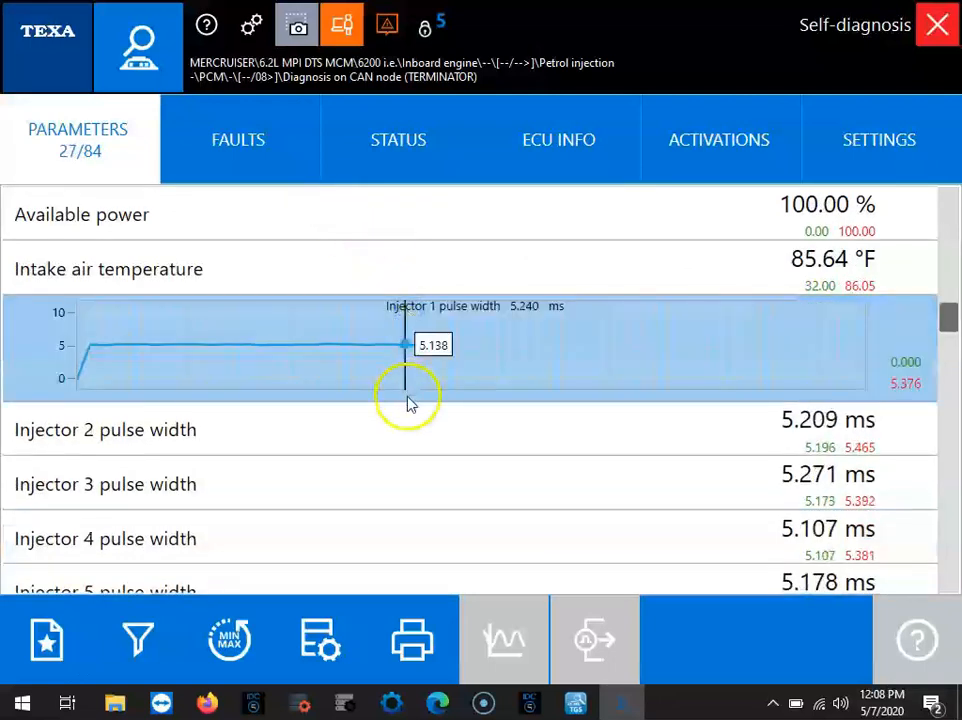
# - Close the Injector 1 pulse width graph and scroll the readings down to item 48 of 84
pyautogui.click(104, 428)
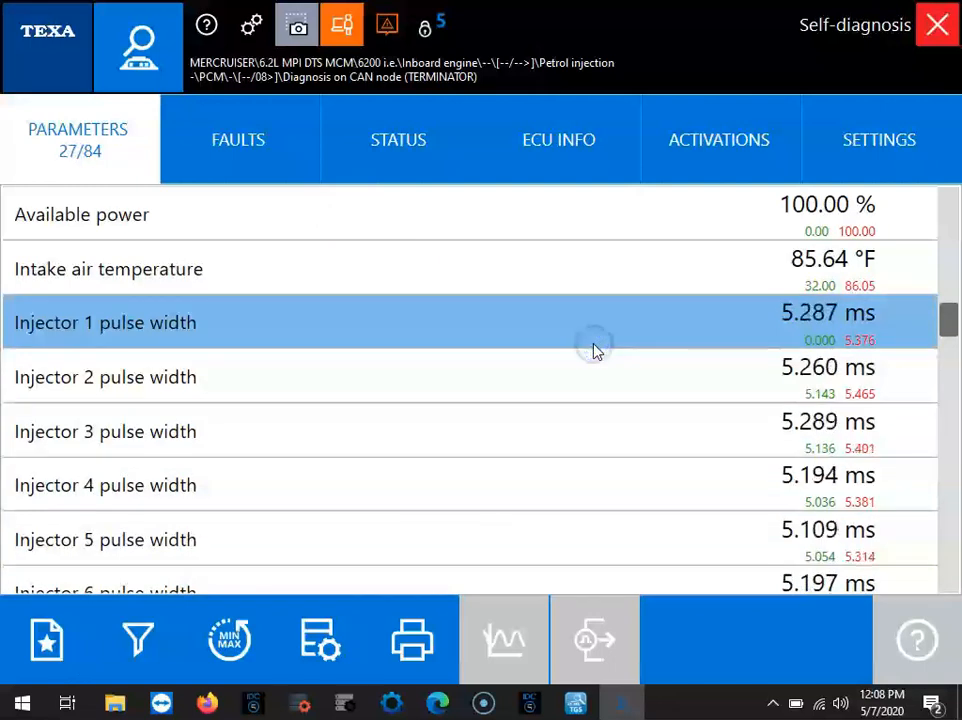
pyautogui.scroll(-3)
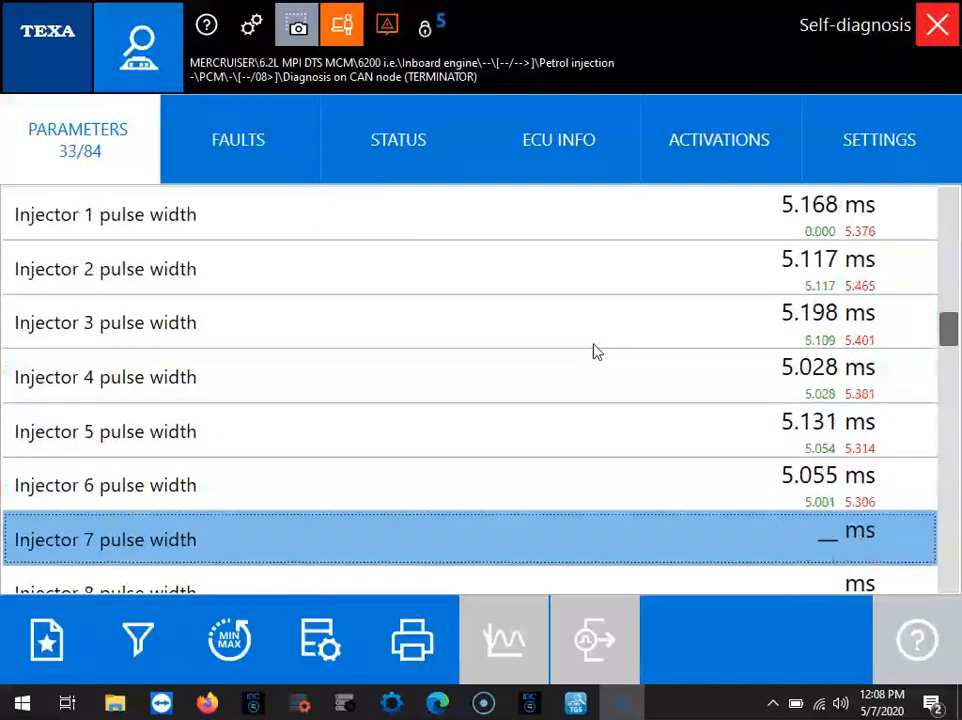
pyautogui.scroll(-3)
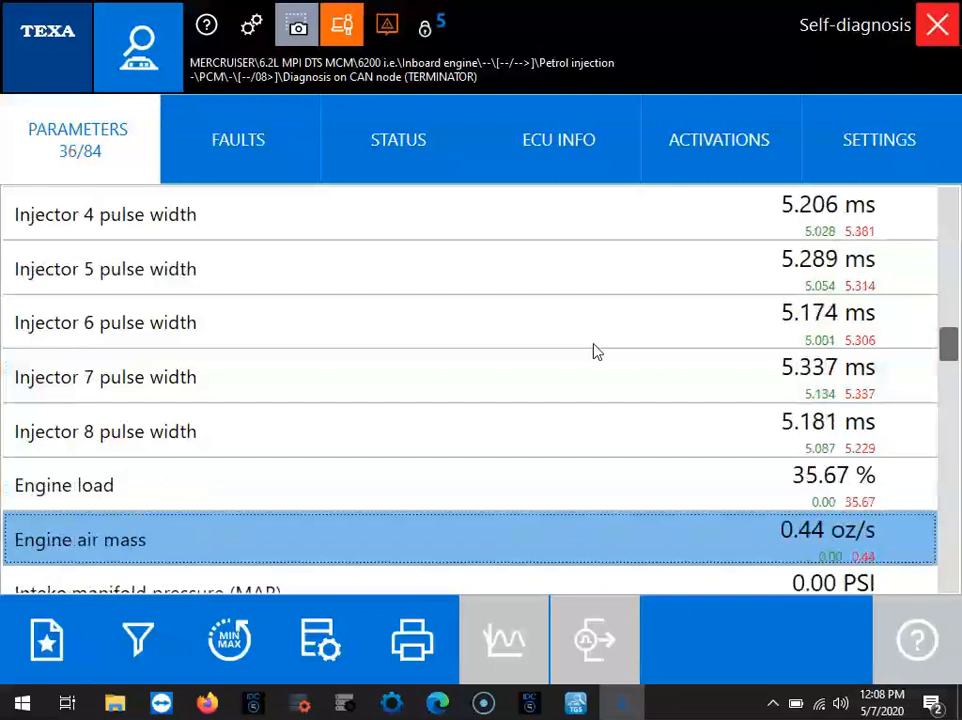
pyautogui.scroll(-3)
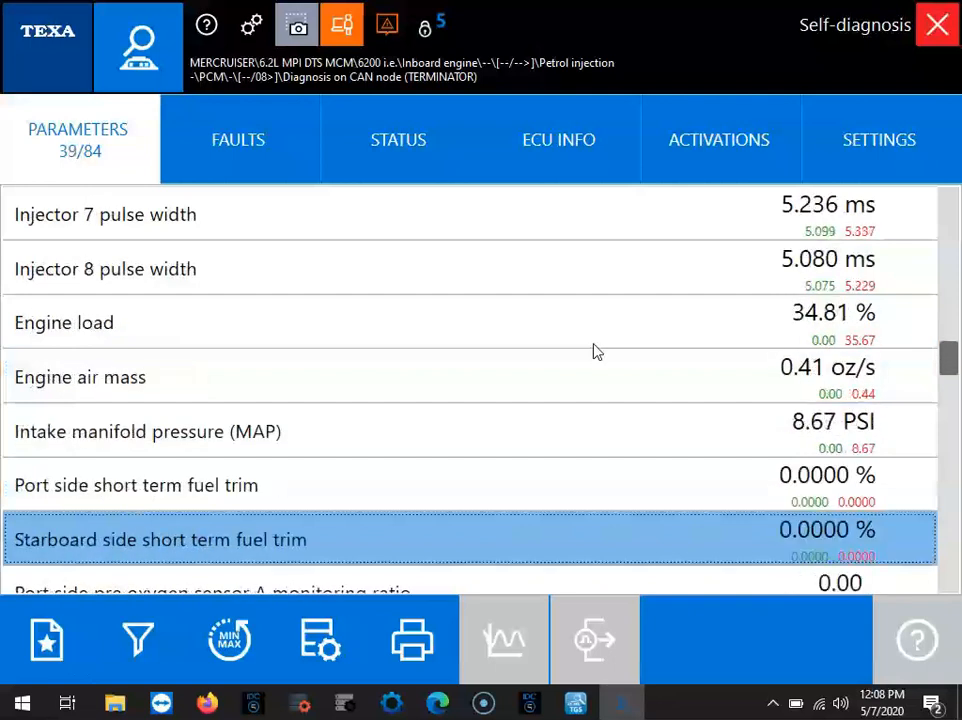
pyautogui.scroll(-3)
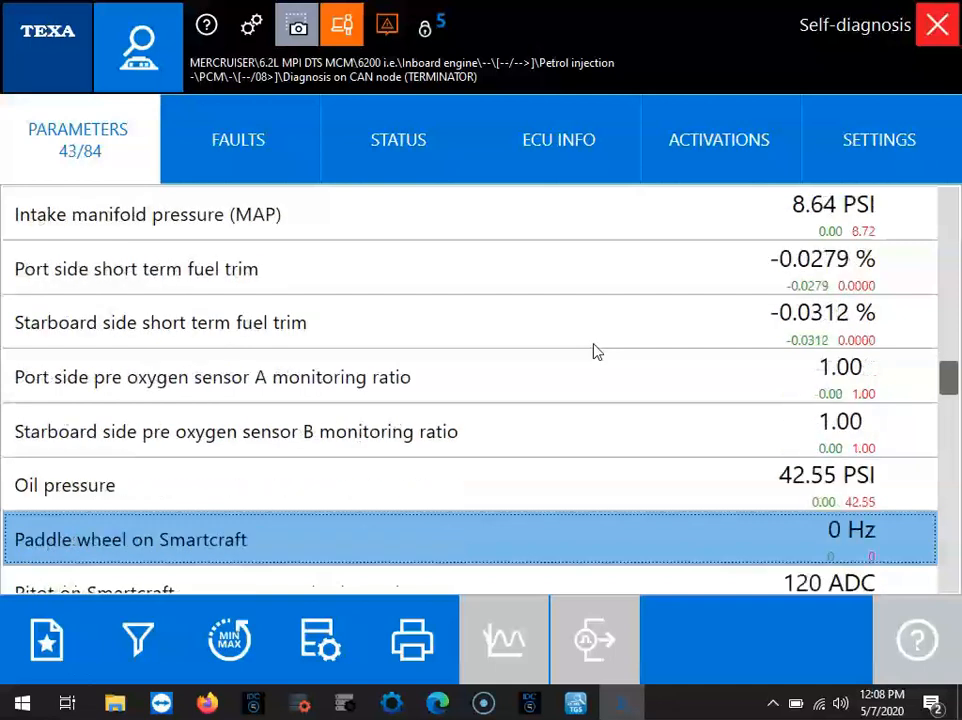
pyautogui.scroll(-3)
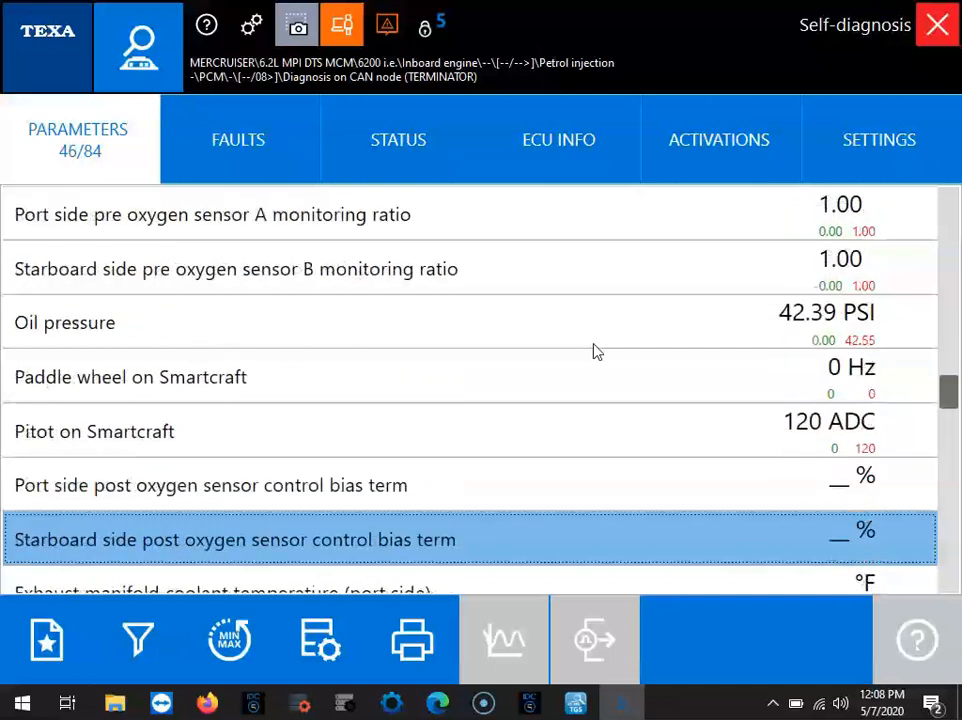
pyautogui.scroll(-3)
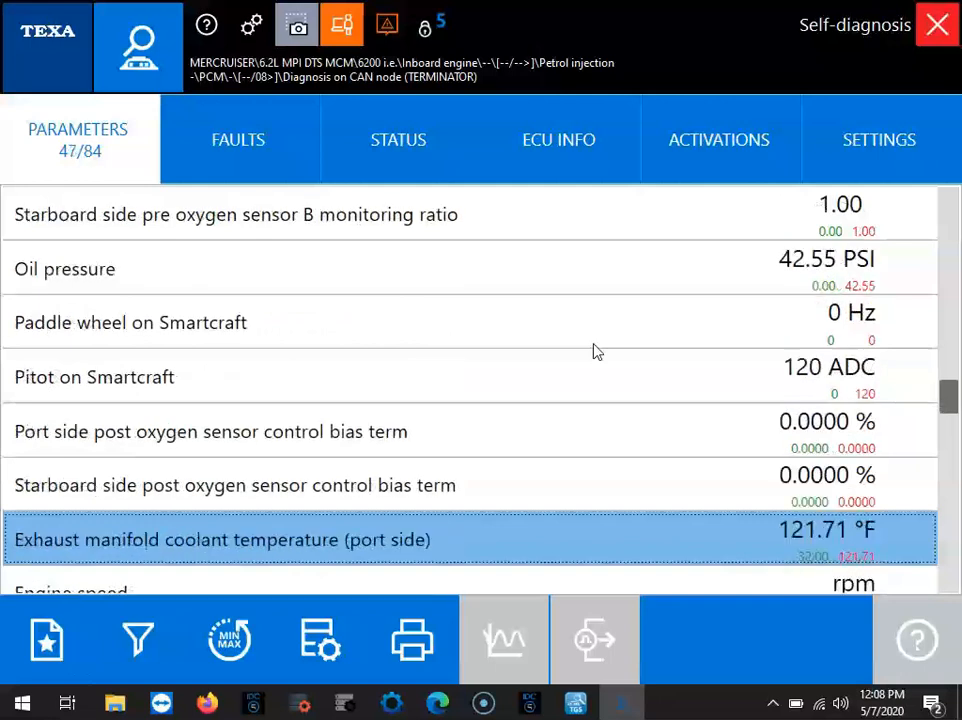
pyautogui.scroll(-3)
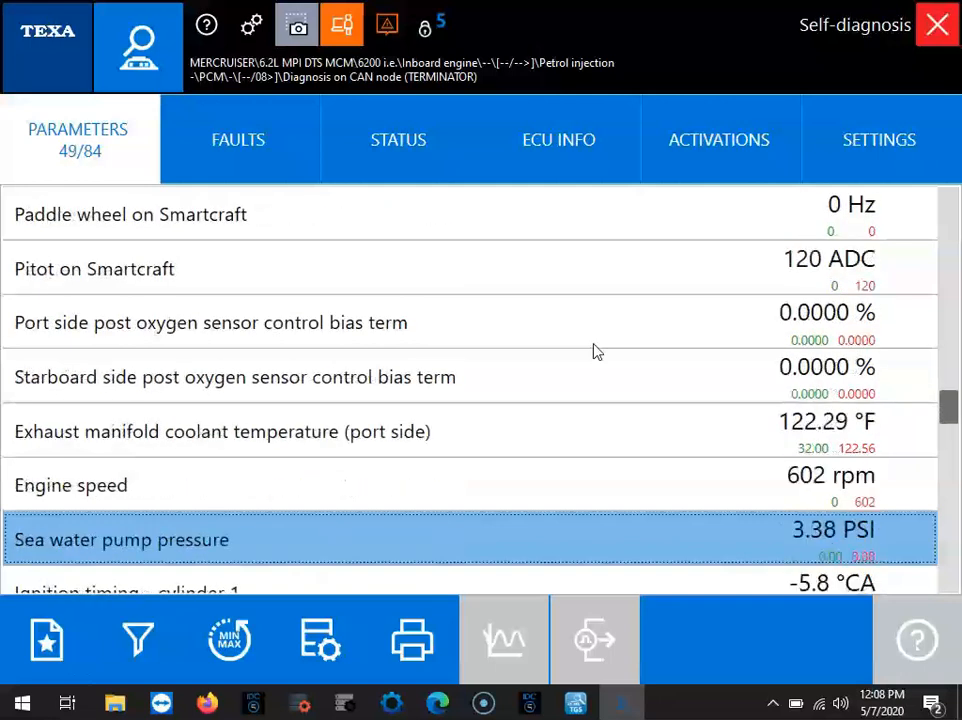
pyautogui.scroll(-3)
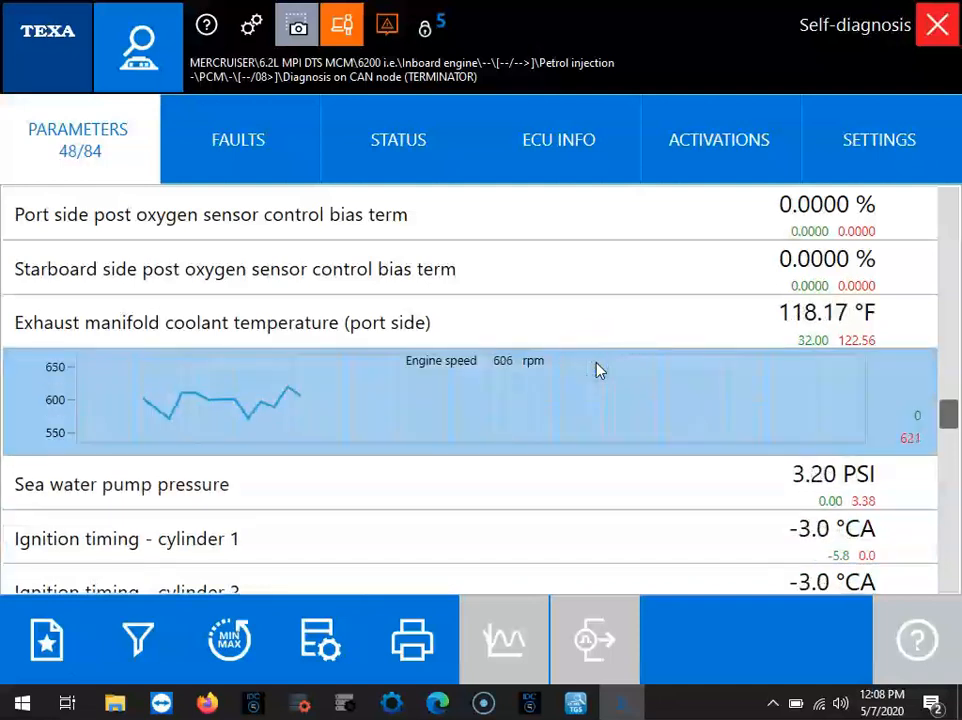
# - Hide the engine speed graph, scroll the remaining parameters, and switch to the STATUS readings
pyautogui.click(596, 364)
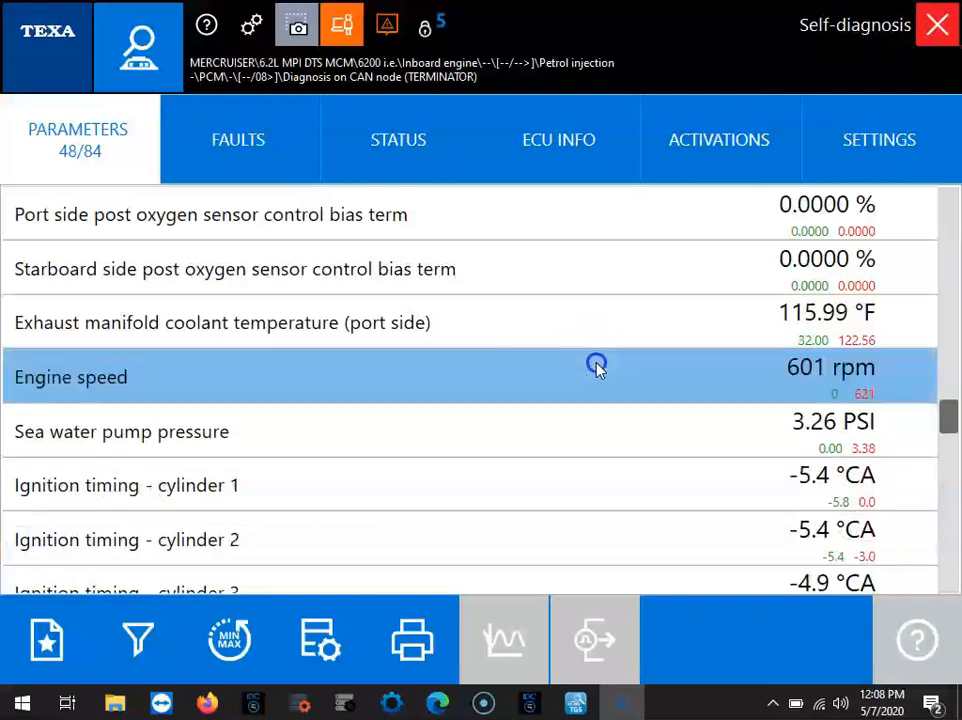
pyautogui.scroll(-3)
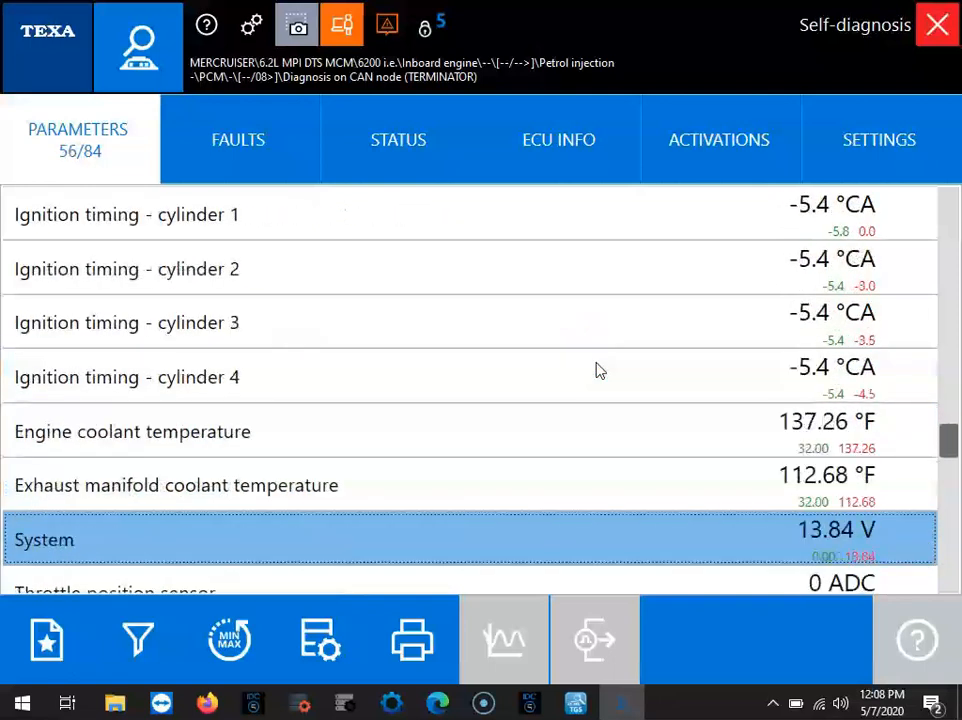
pyautogui.scroll(-3)
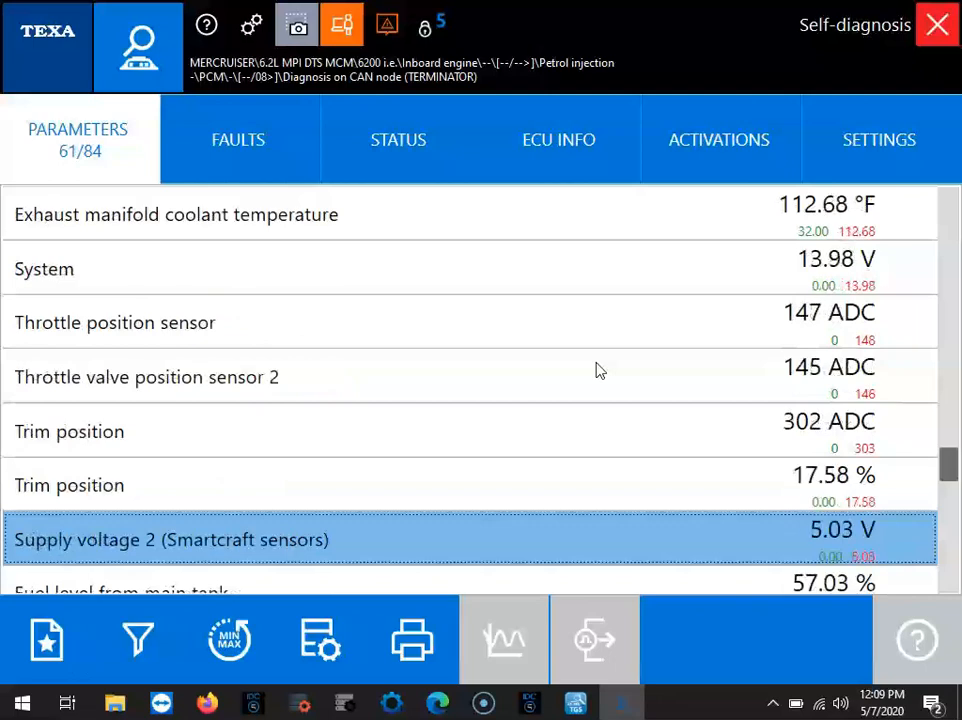
pyautogui.scroll(-3)
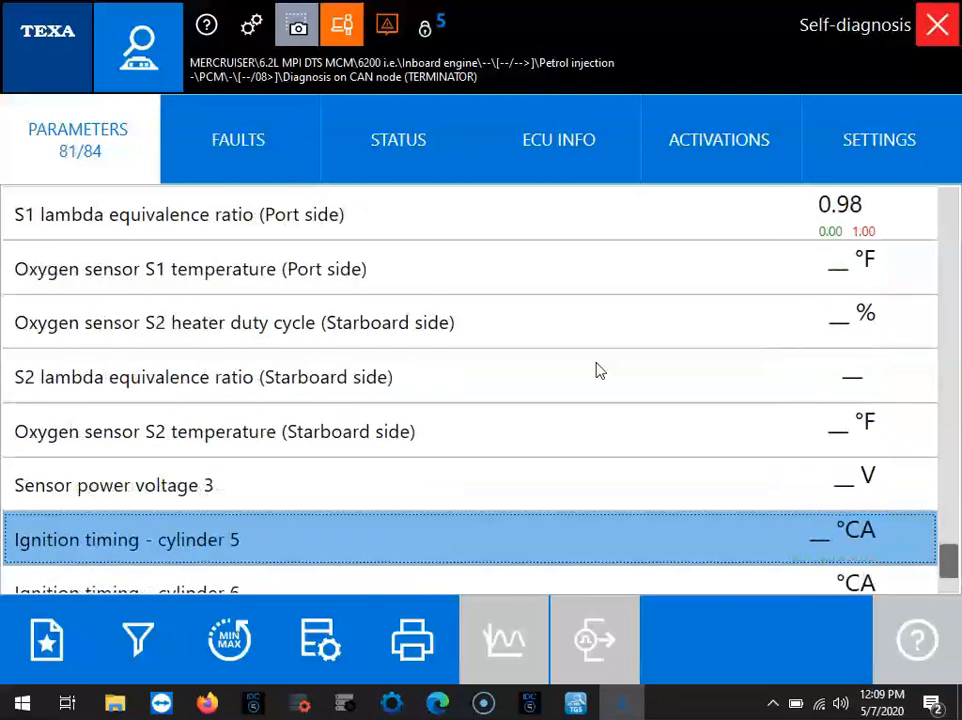
pyautogui.click(398, 140)
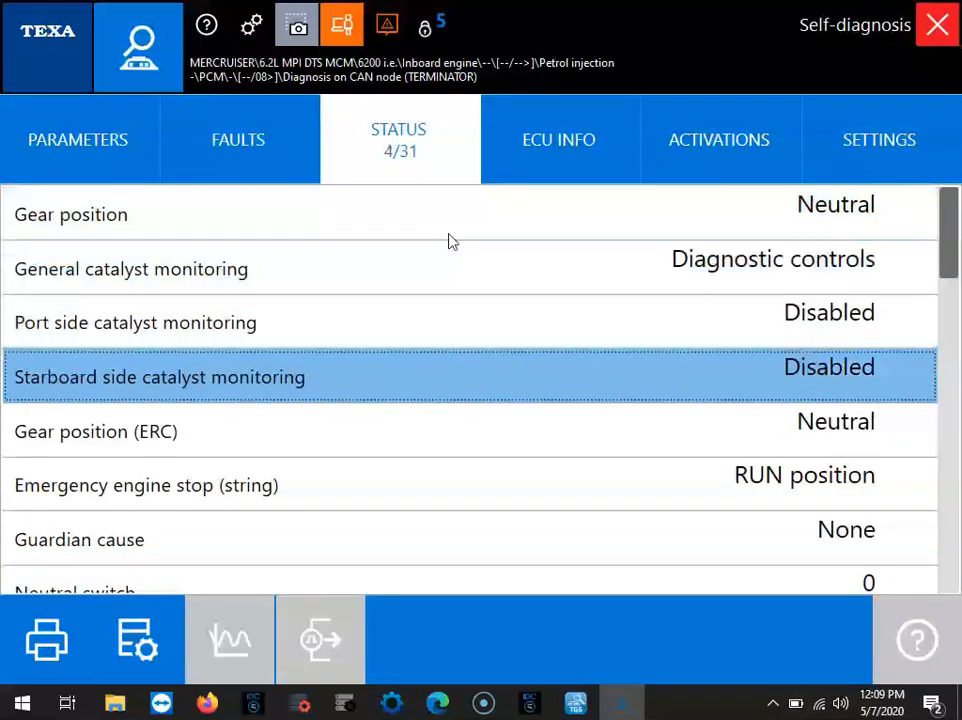
# - Scroll through the status items and show the ECU INFO mapping, calibration and serial details
pyautogui.scroll(-3)
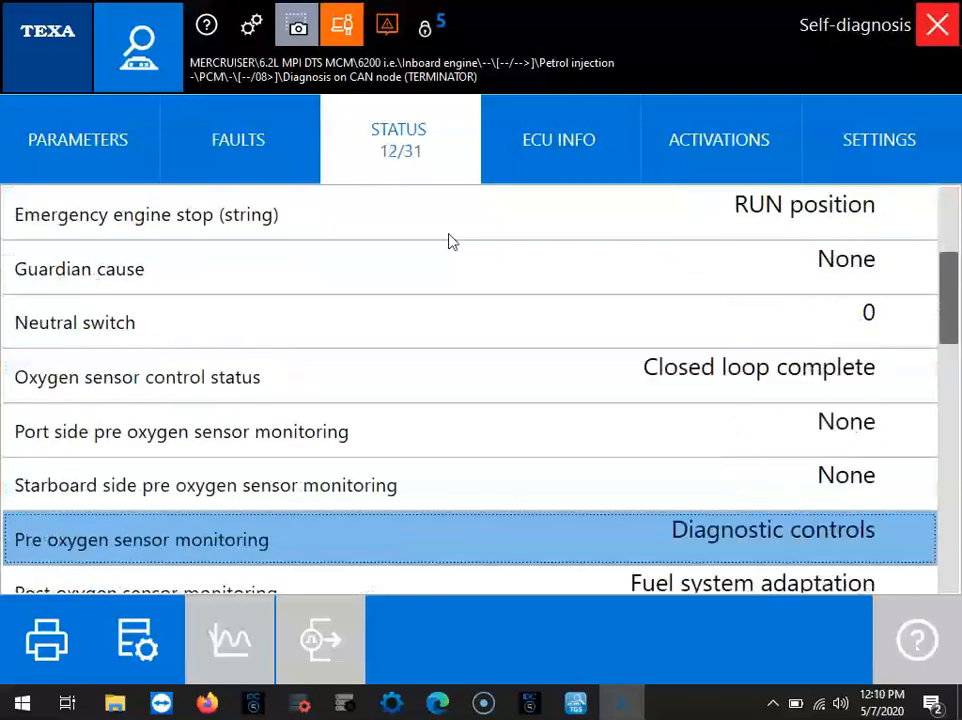
pyautogui.scroll(-3)
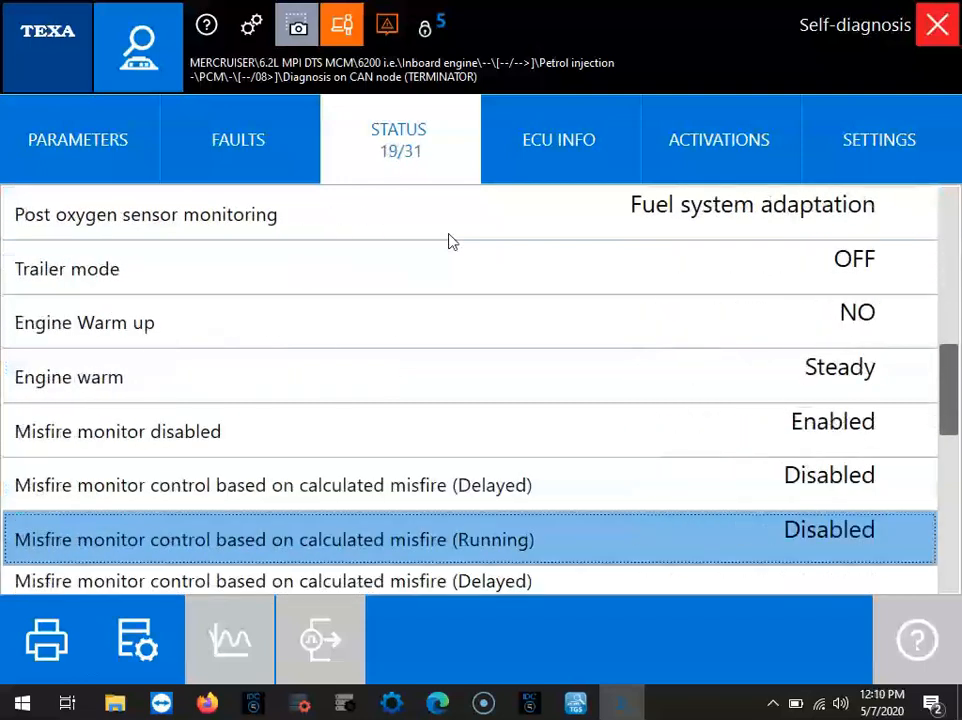
pyautogui.scroll(-3)
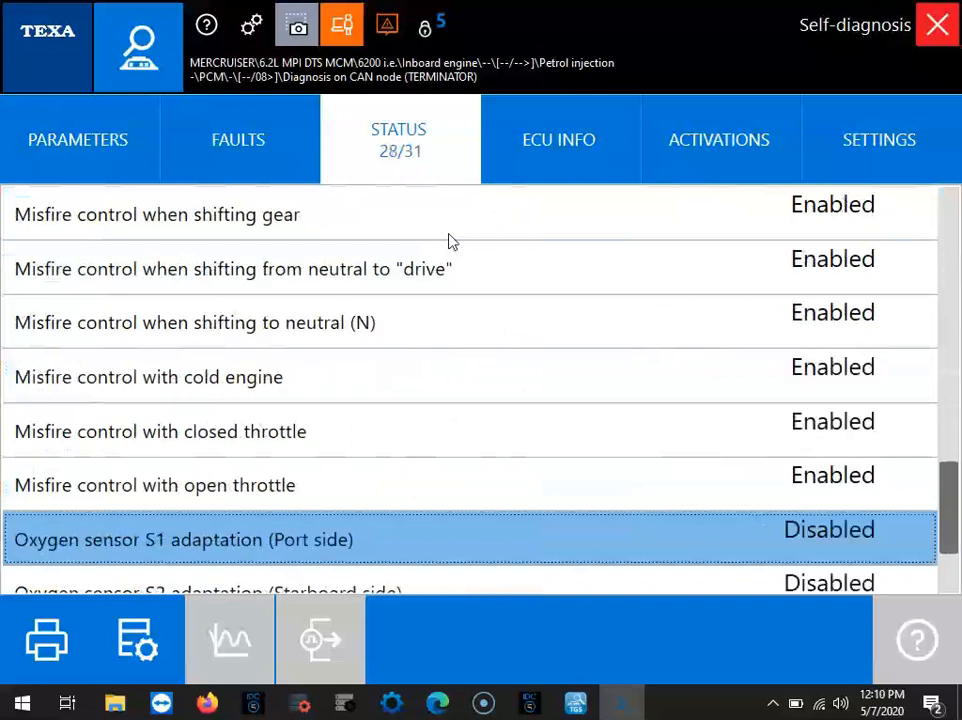
pyautogui.click(558, 140)
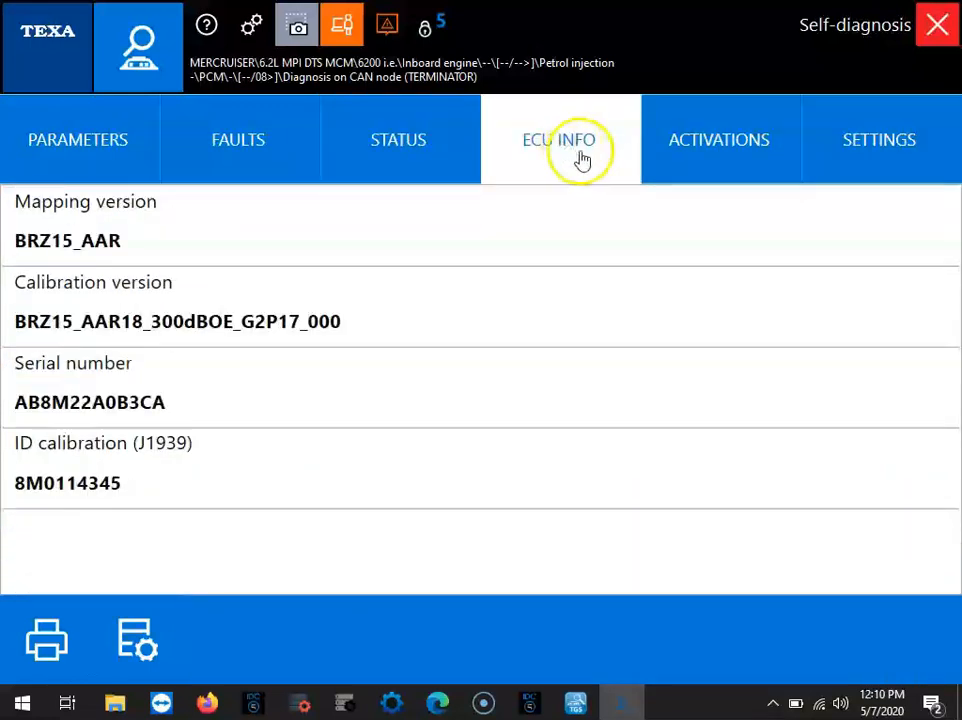
pyautogui.moveTo(684, 120)
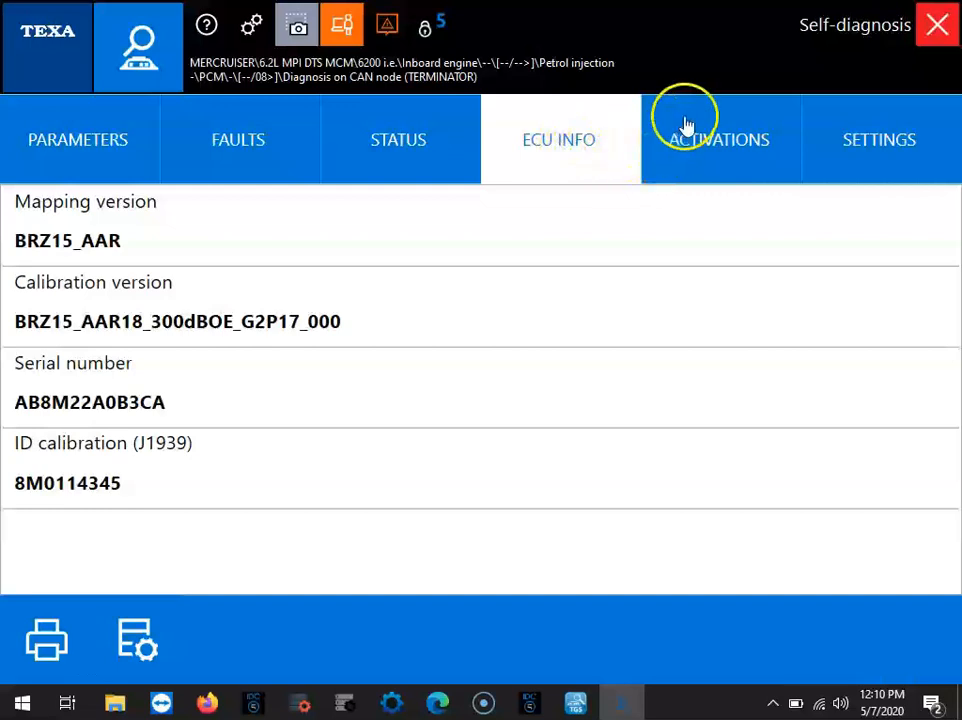
# - Look through the ACTIVATIONS list, then exit back to the self-diagnosis system list
pyautogui.click(718, 140)
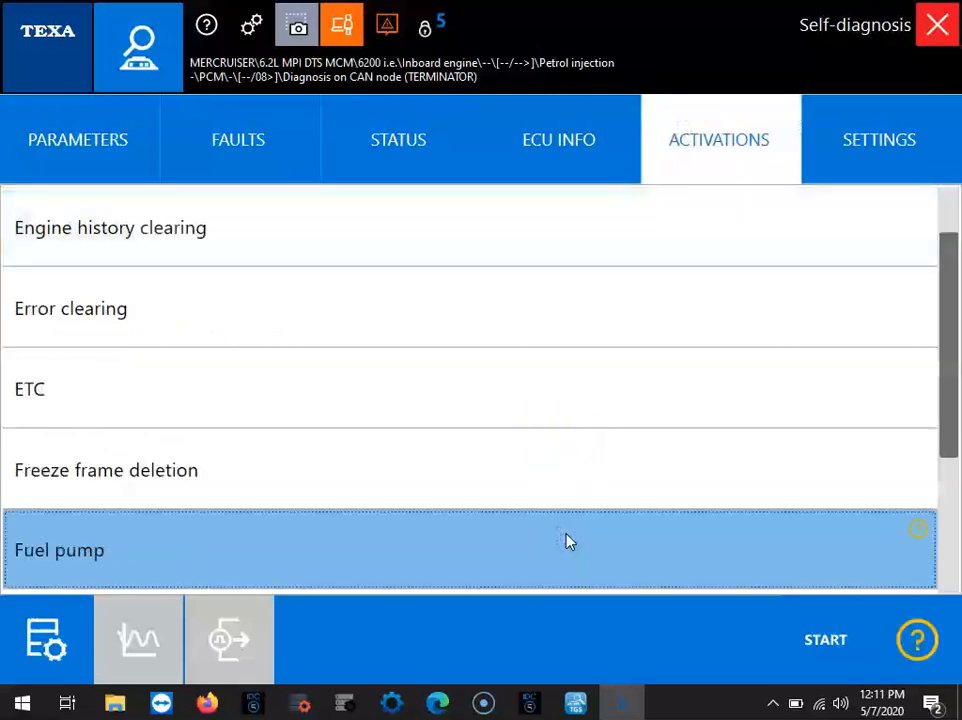
pyautogui.scroll(-3)
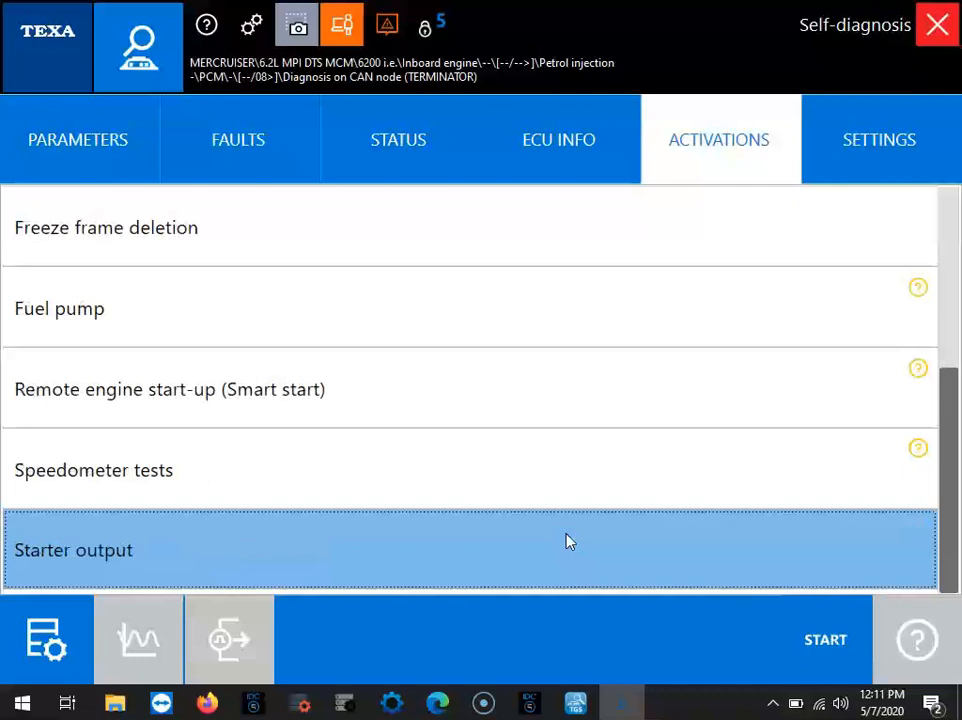
pyautogui.click(880, 140)
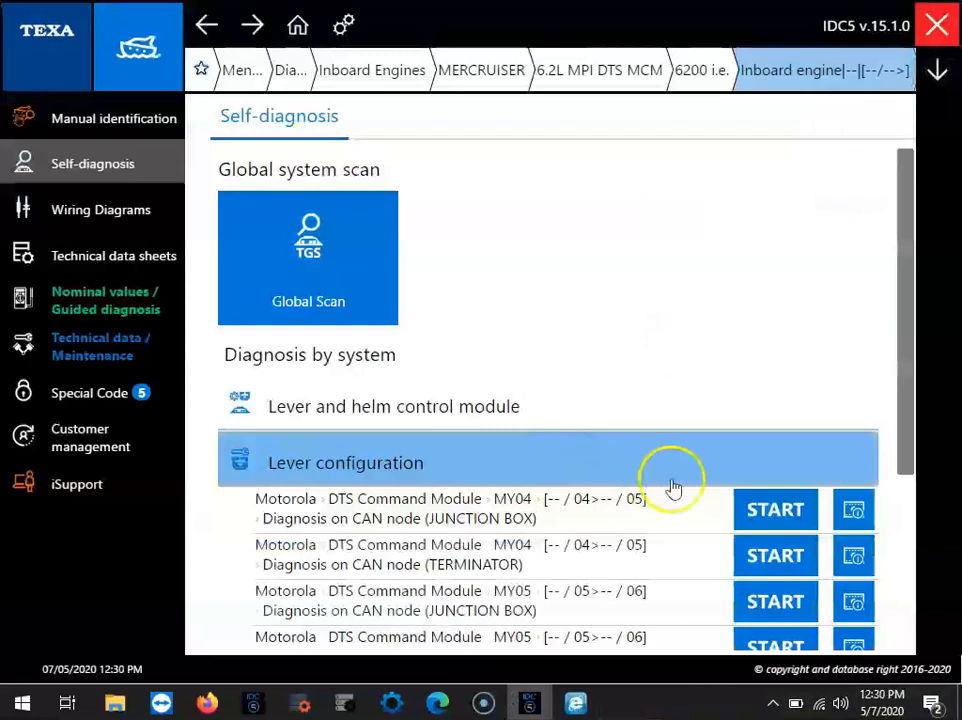
pyautogui.moveTo(910, 444)
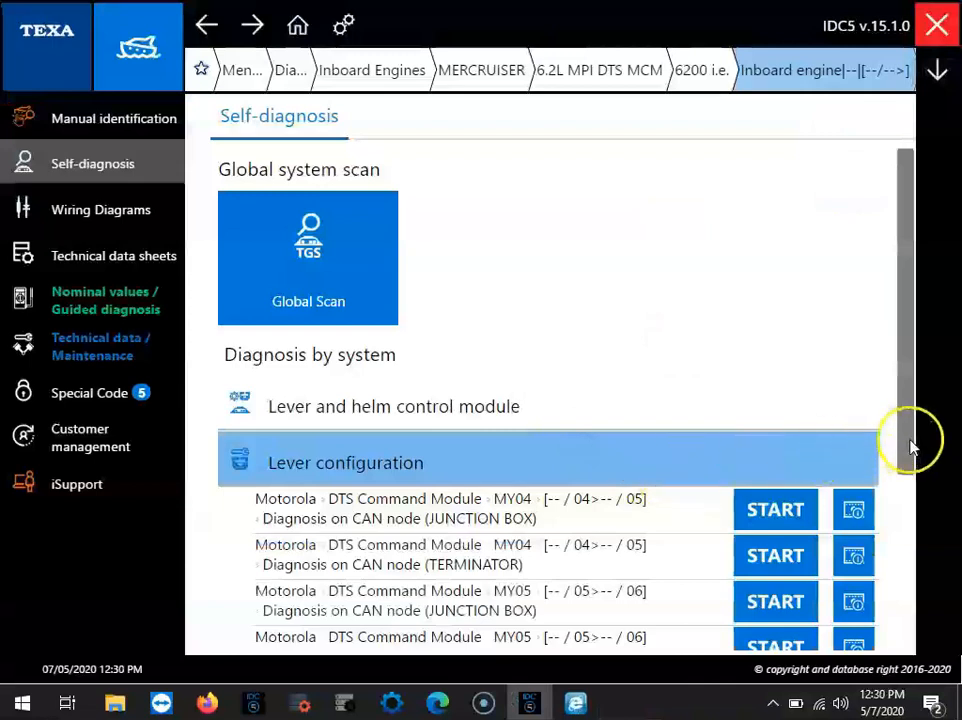
# - Start MY07 TERMINATOR lever configuration self-diagnosis with the AM44 cable
pyautogui.scroll(-3)
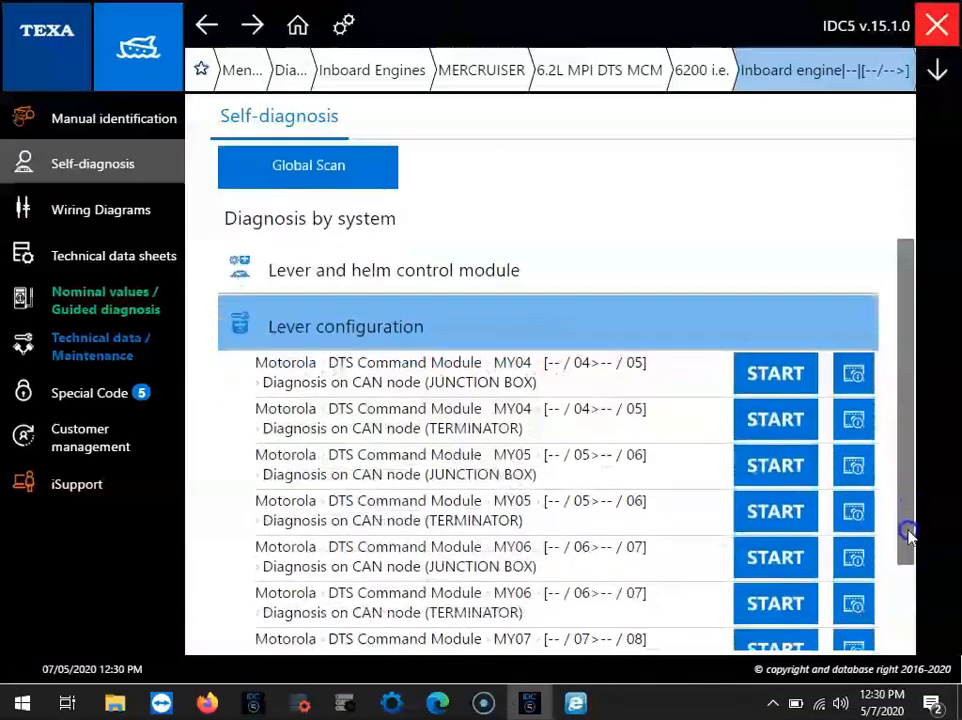
pyautogui.scroll(-3)
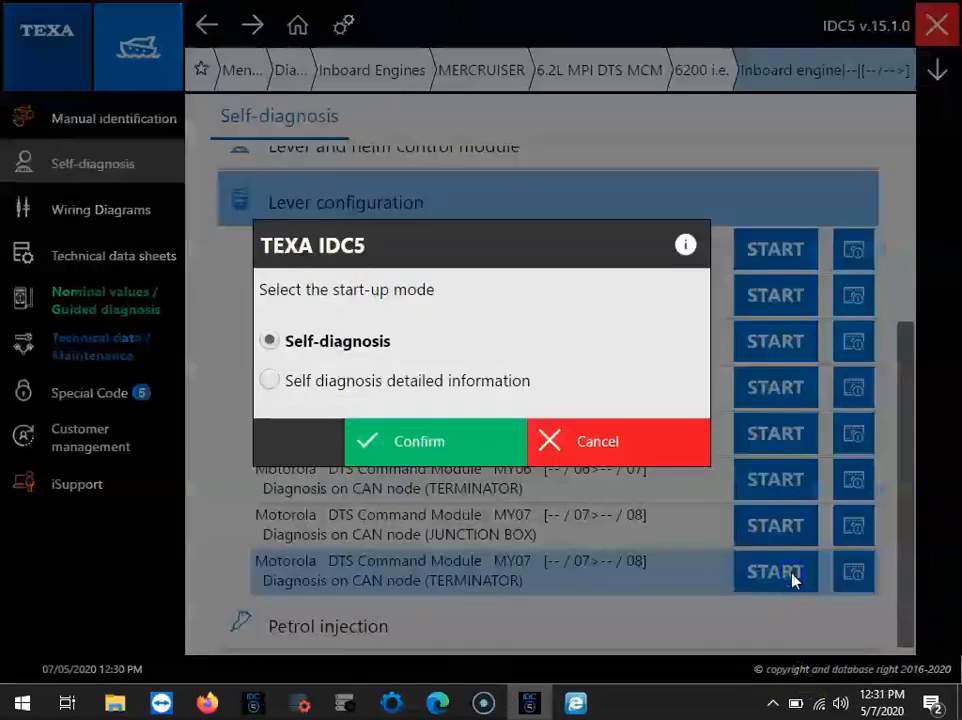
pyautogui.moveTo(408, 440)
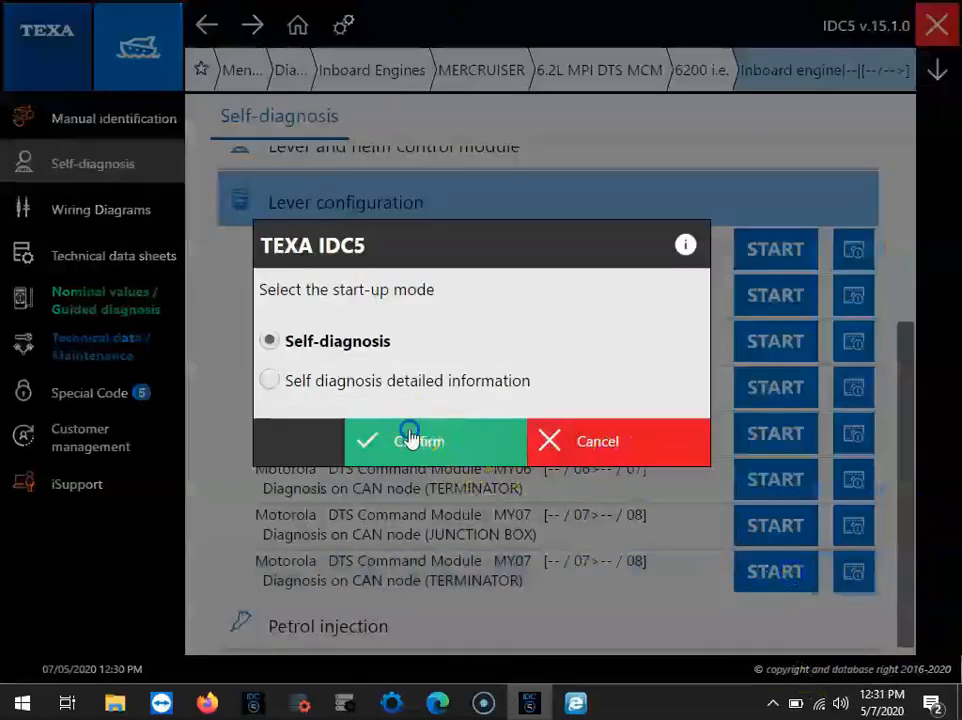
pyautogui.click(418, 442)
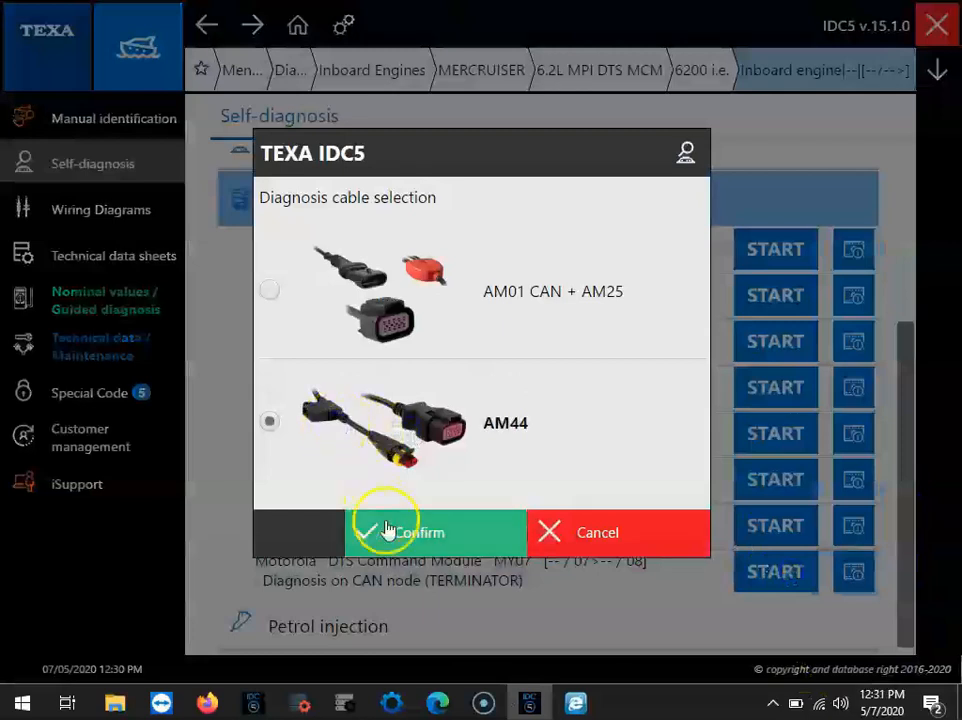
pyautogui.click(416, 532)
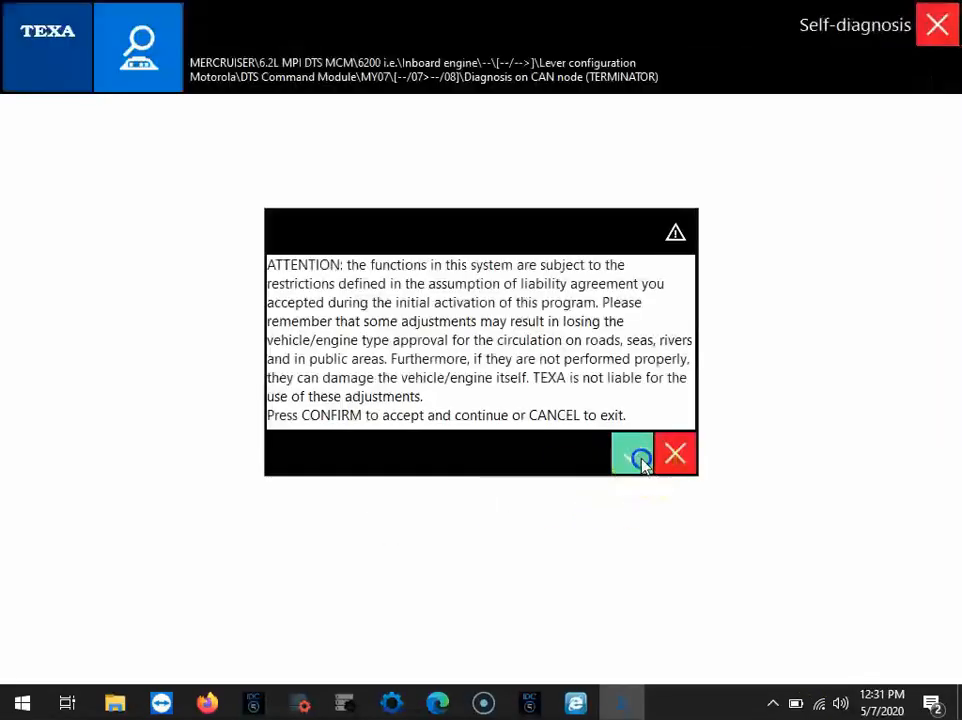
# - Accept the liability warning and confirm the instrument panel is on to reach starboard parameters
pyautogui.click(632, 452)
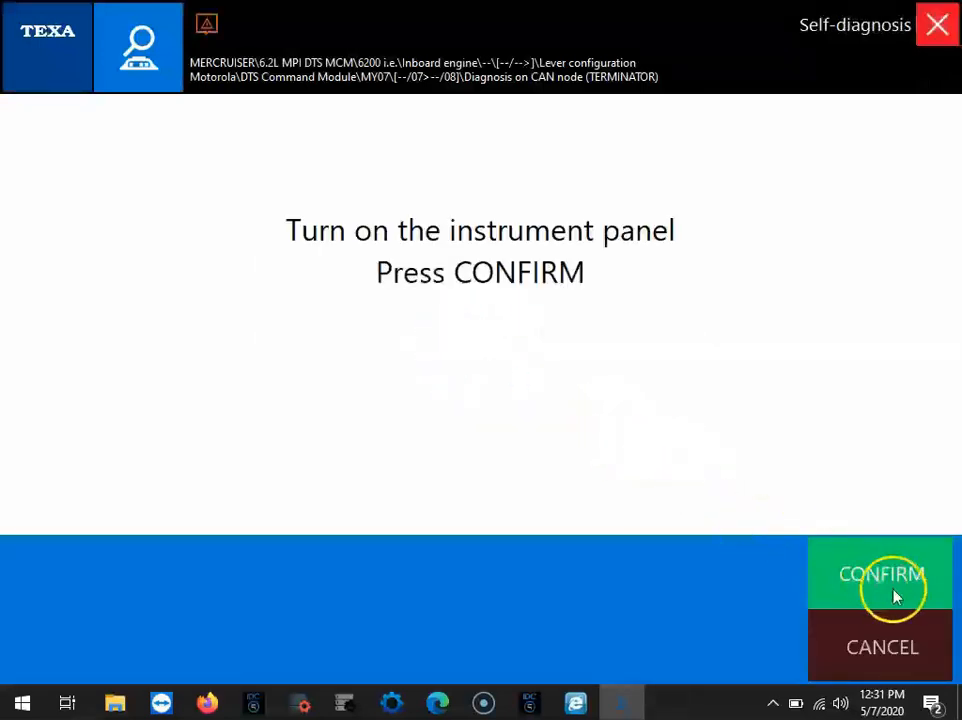
pyautogui.click(880, 574)
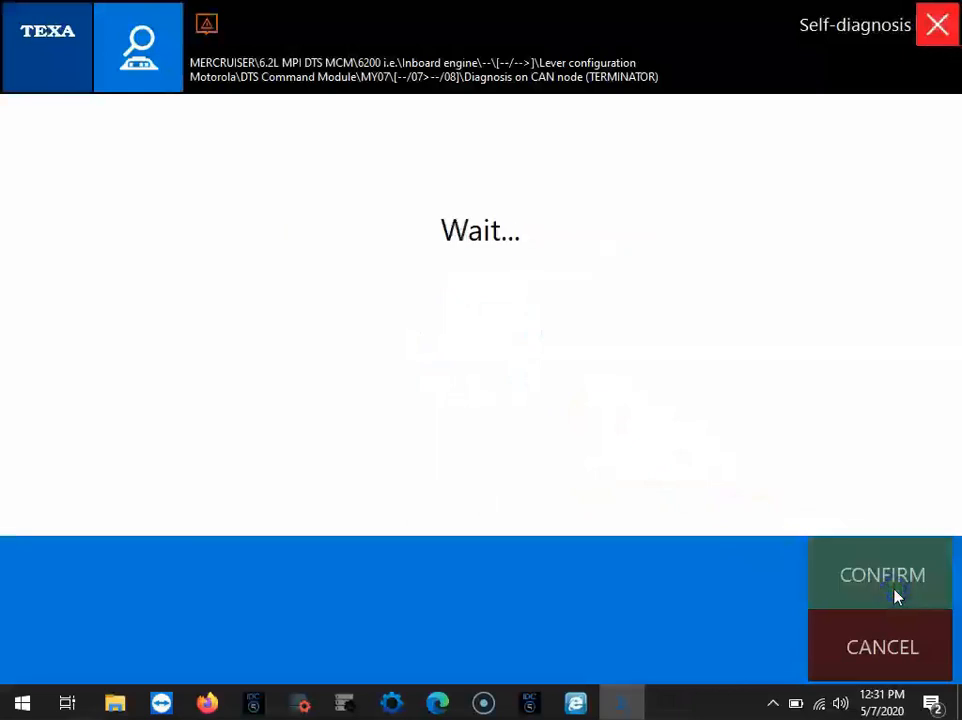
pyautogui.click(880, 574)
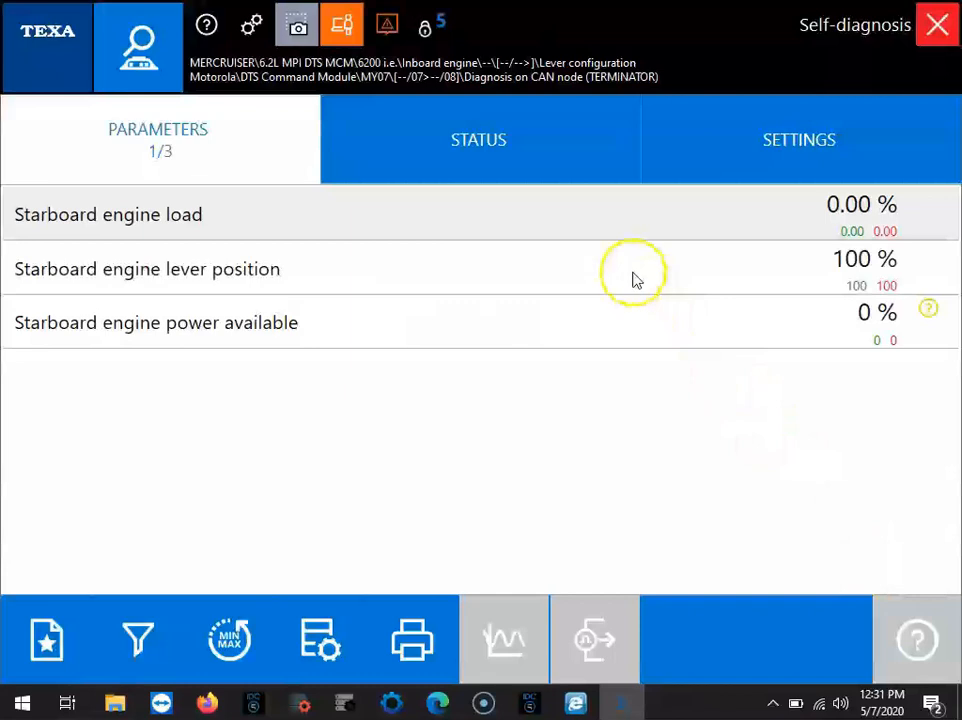
# - View the lever STATUS items, then move to the SETTINGS adjustments
pyautogui.click(588, 268)
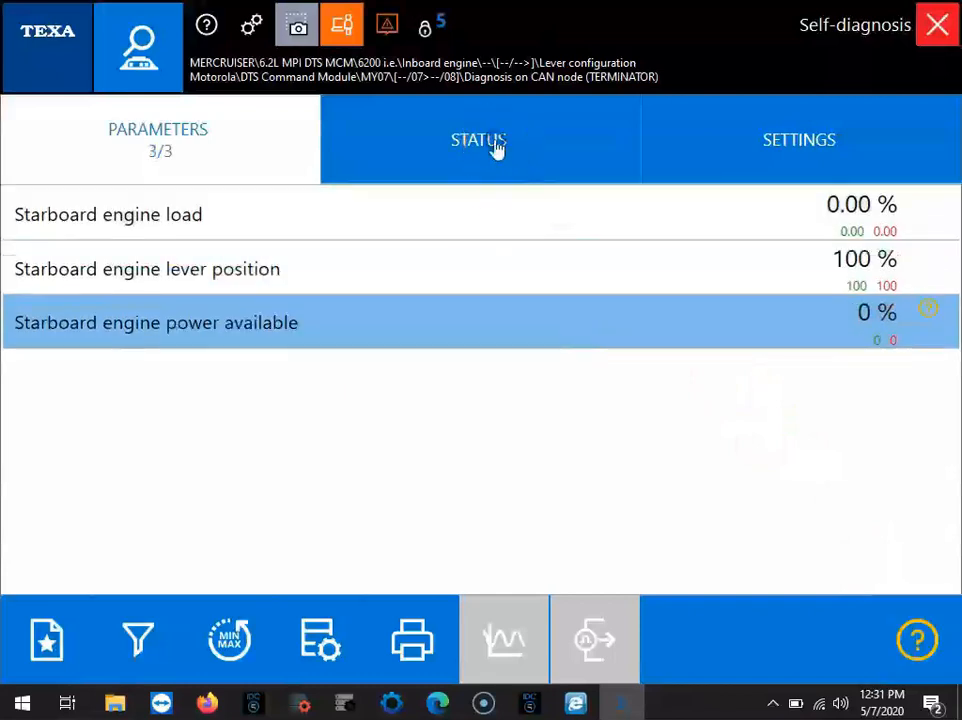
pyautogui.click(478, 140)
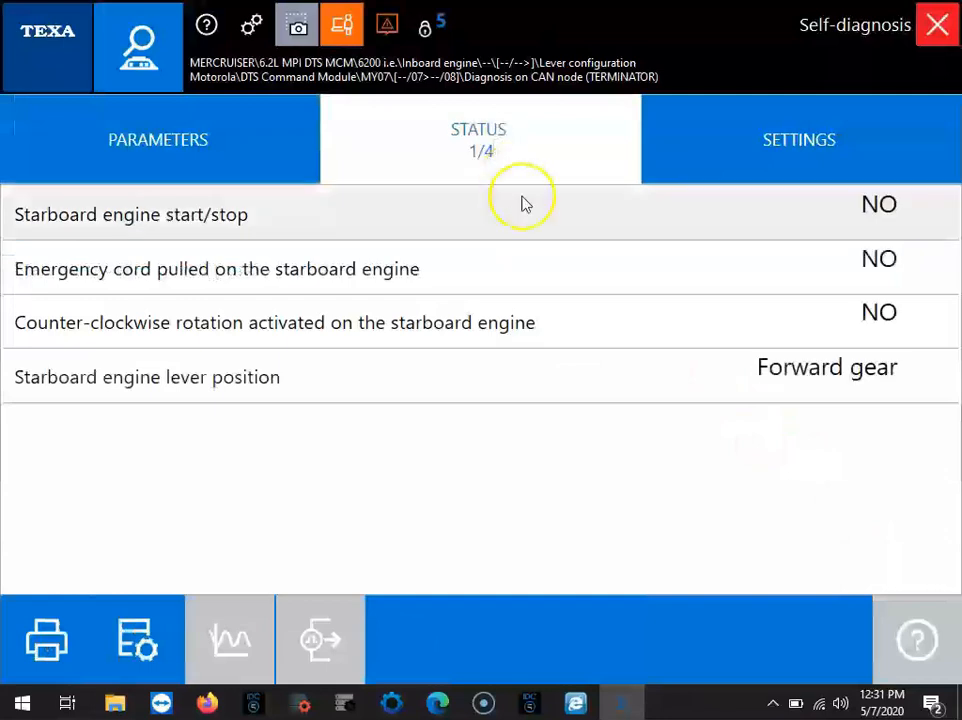
pyautogui.moveTo(724, 260)
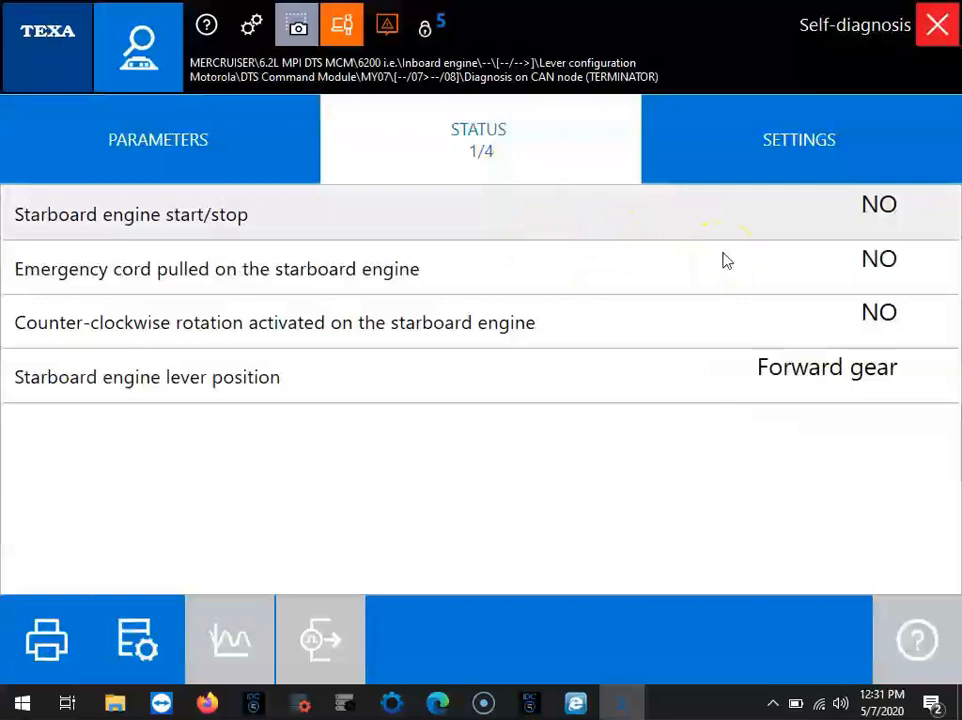
pyautogui.click(800, 140)
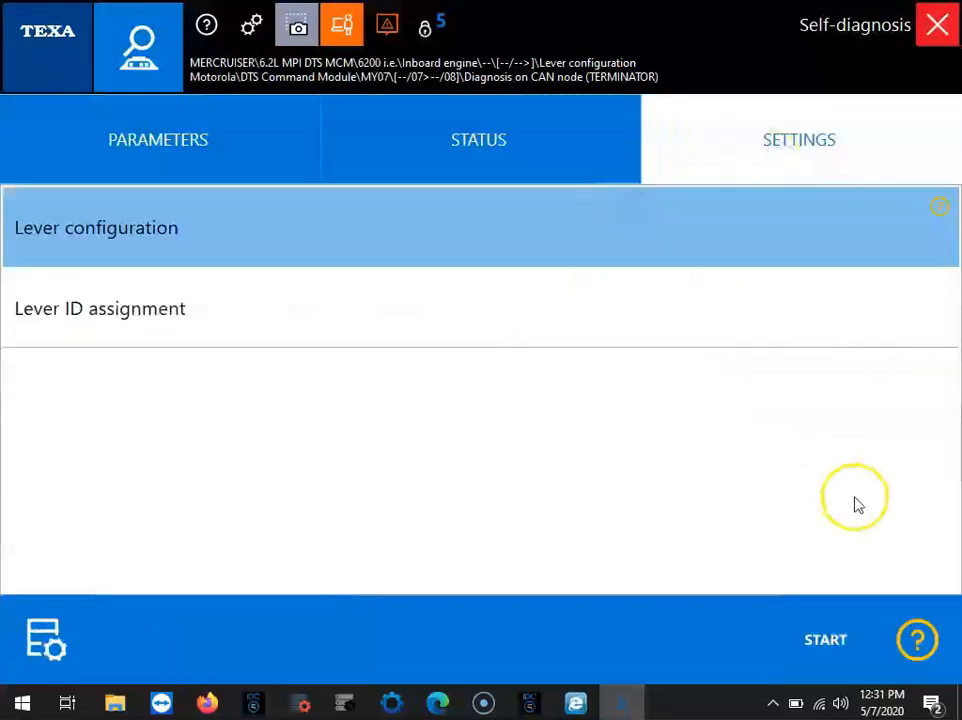
# - Read the Lever configuration help and dismiss it to reach Technical Documentation
pyautogui.click(940, 204)
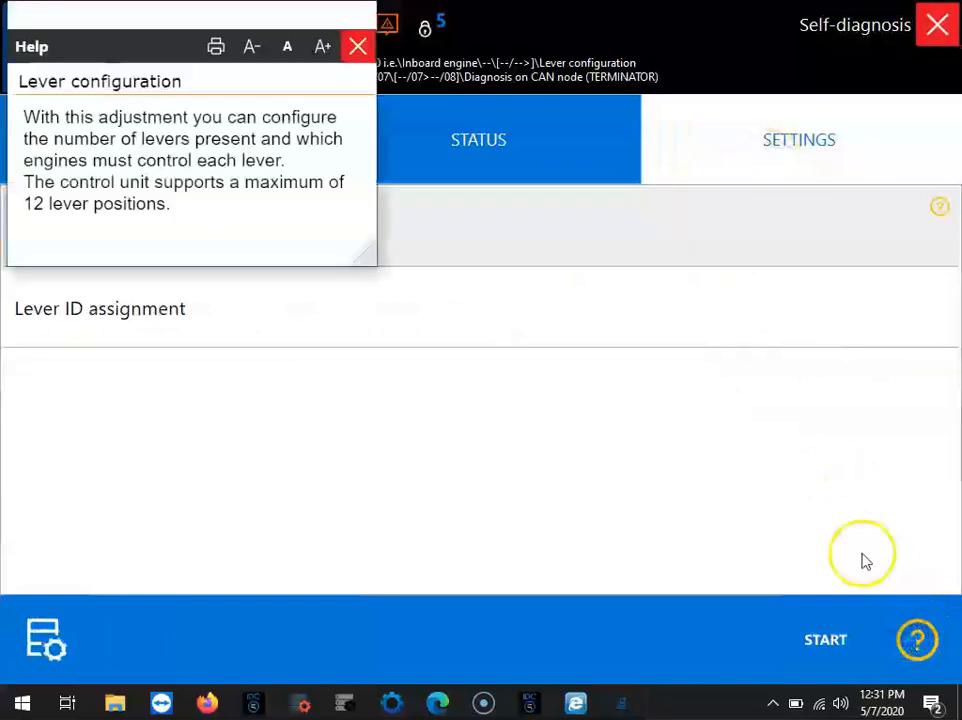
pyautogui.moveTo(332, 228)
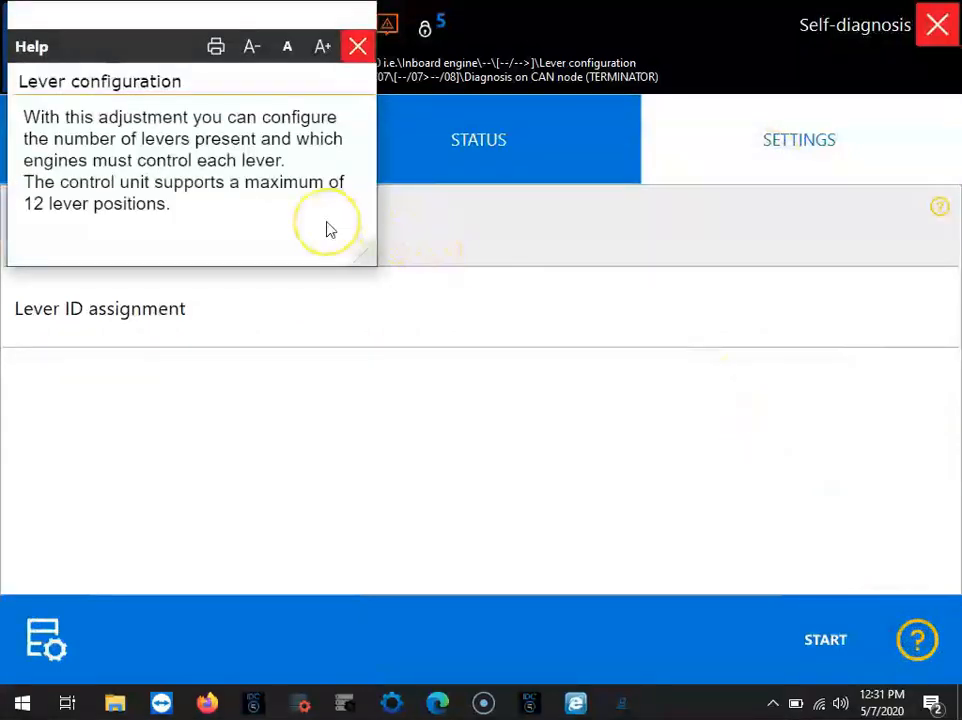
pyautogui.moveTo(322, 138)
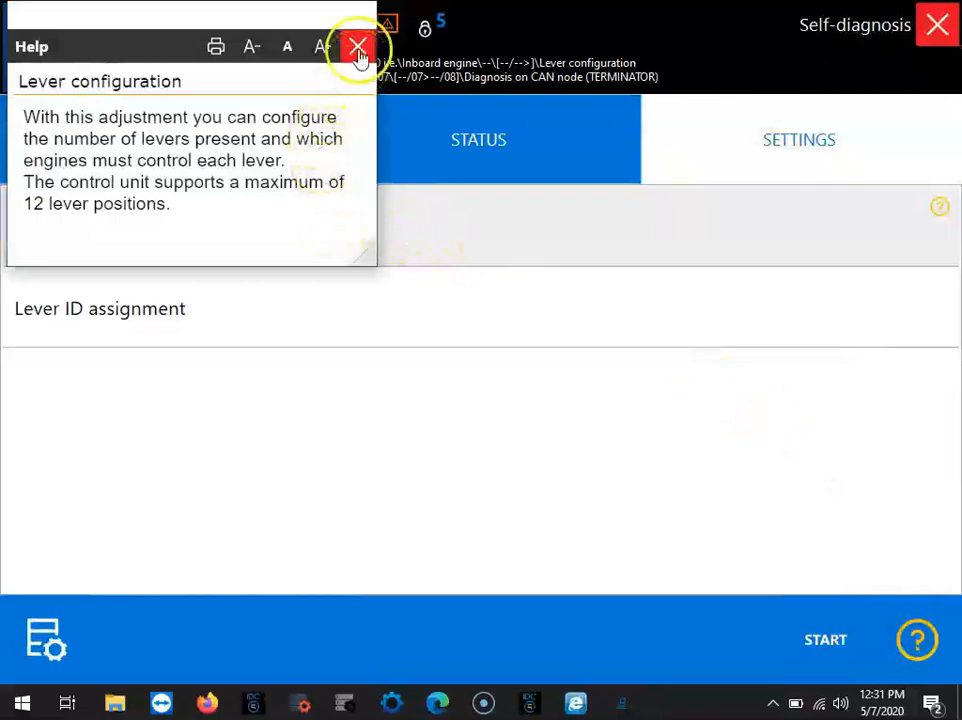
pyautogui.click(358, 48)
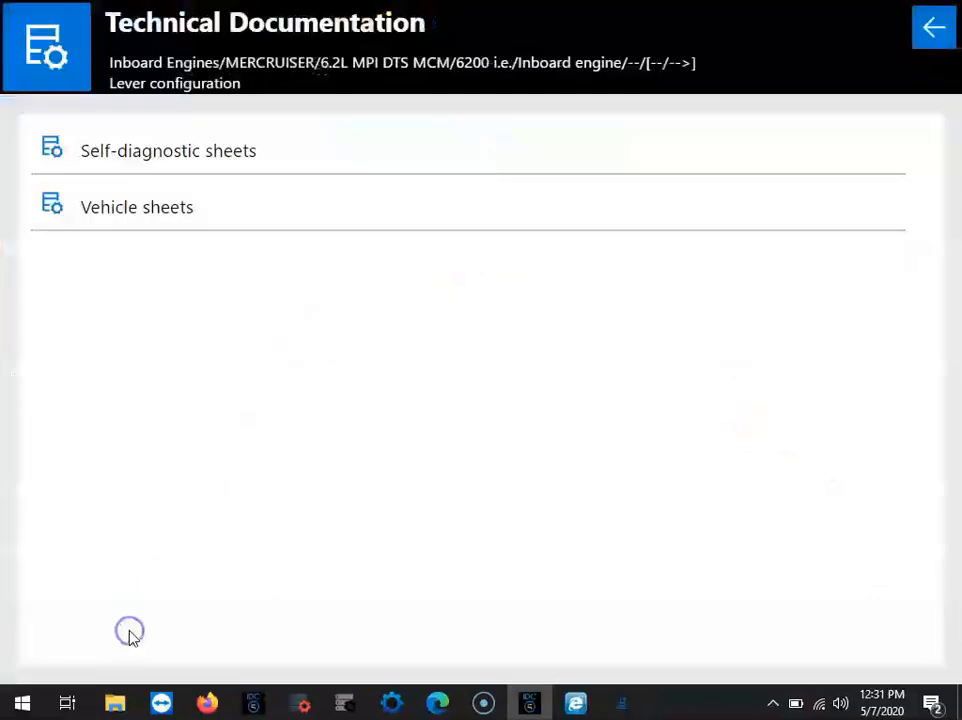
# - Browse the Vehicle sheets list, go back, and confirm ending communication with the control unit
pyautogui.click(136, 206)
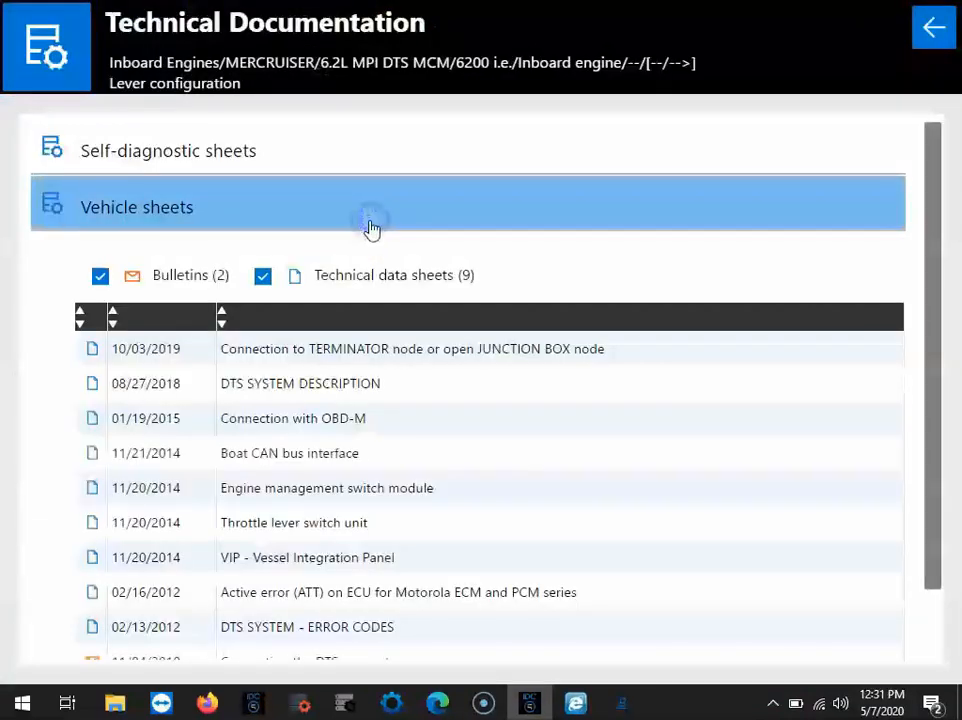
pyautogui.moveTo(930, 260)
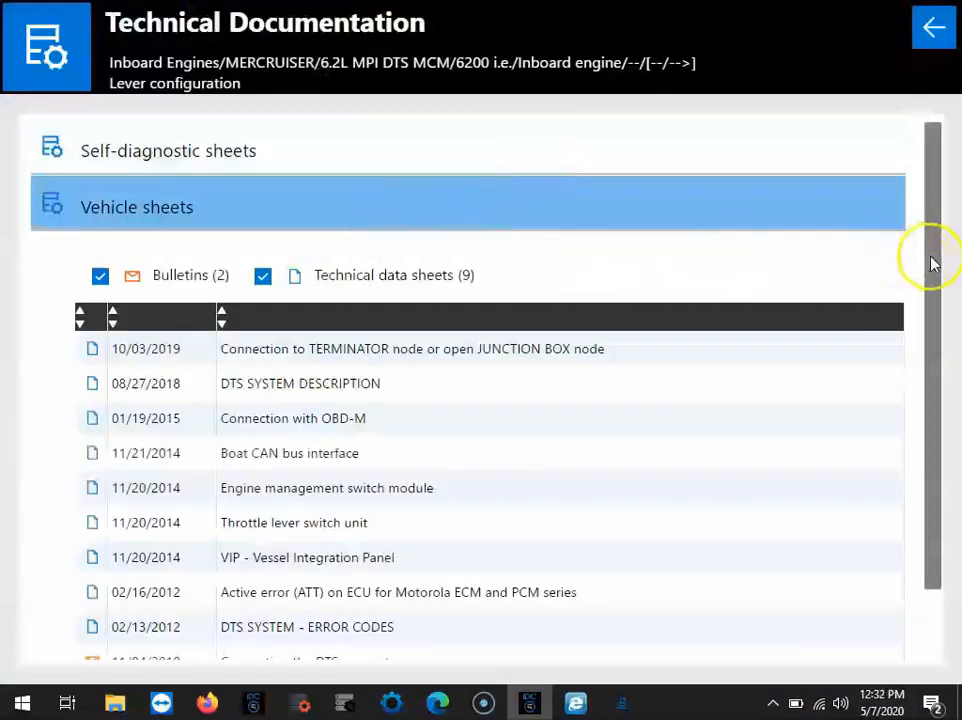
pyautogui.scroll(-3)
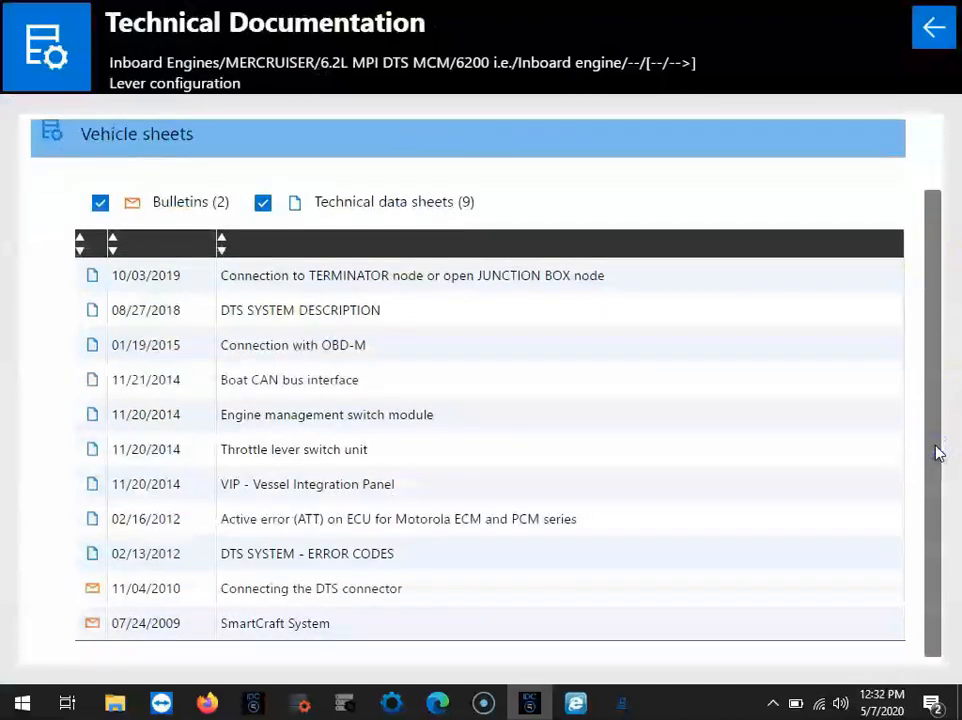
pyautogui.moveTo(918, 120)
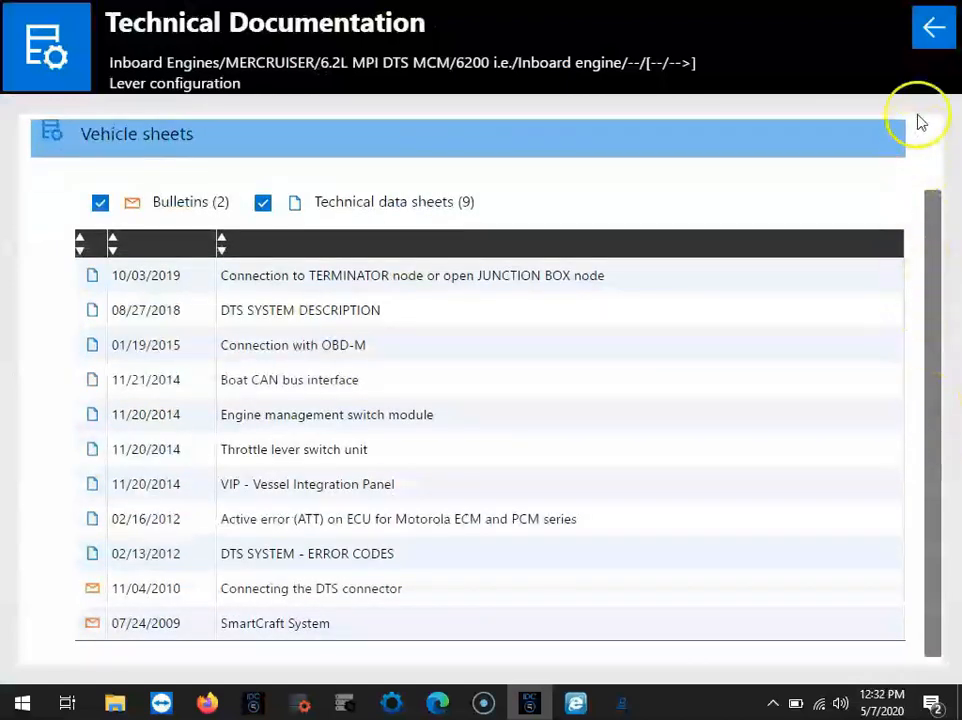
pyautogui.click(932, 28)
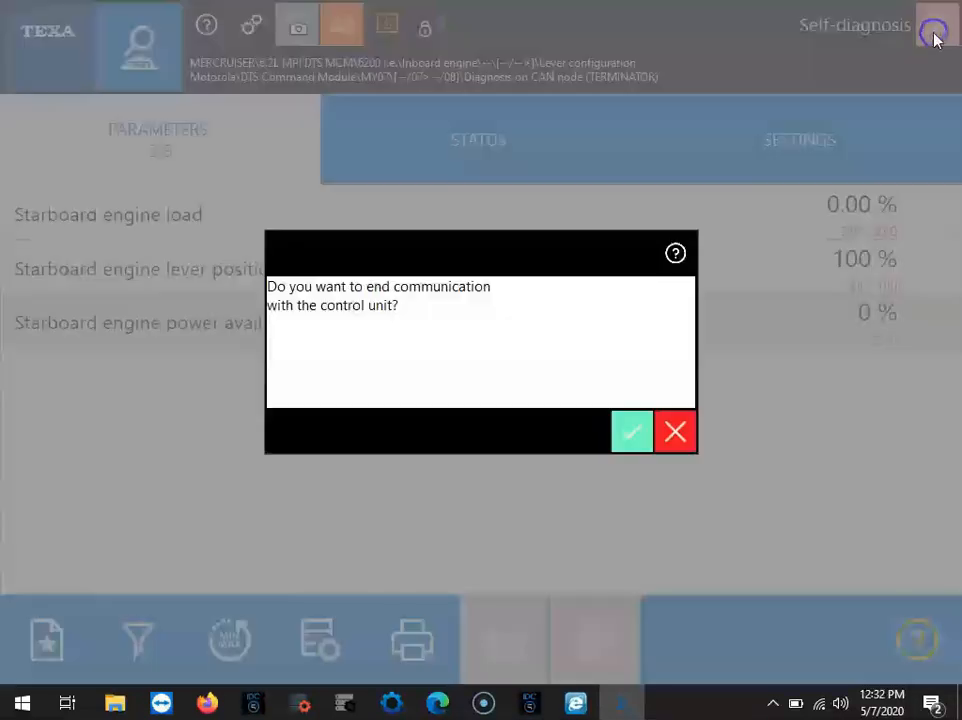
pyautogui.click(632, 432)
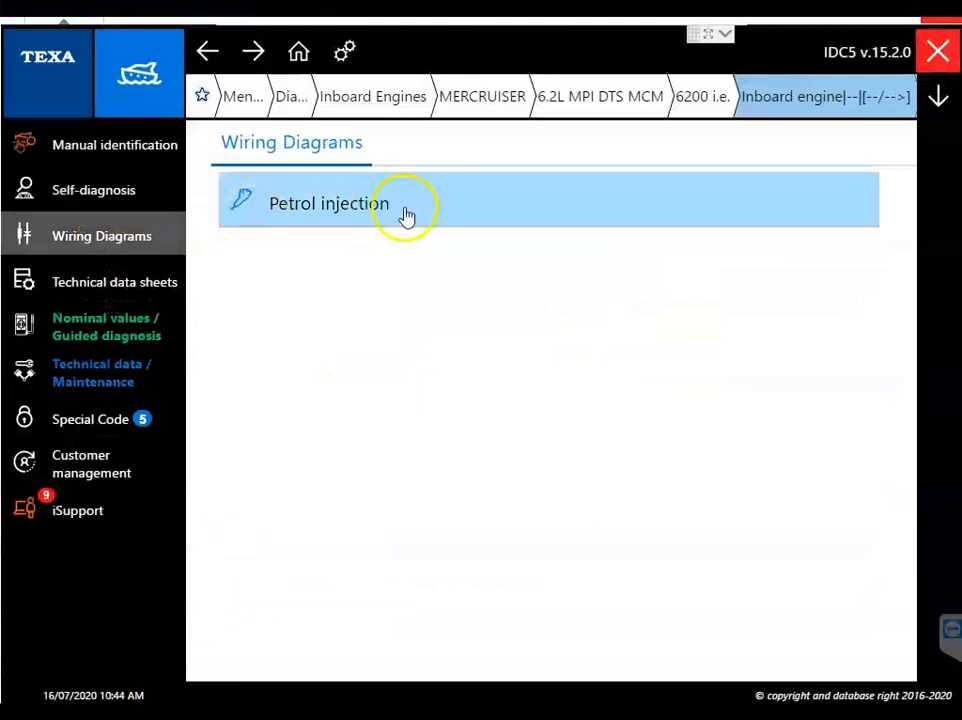
# - View the Visteon PCM 09 petrol injection wiring diagram with components highlighted and its component list
pyautogui.click(328, 204)
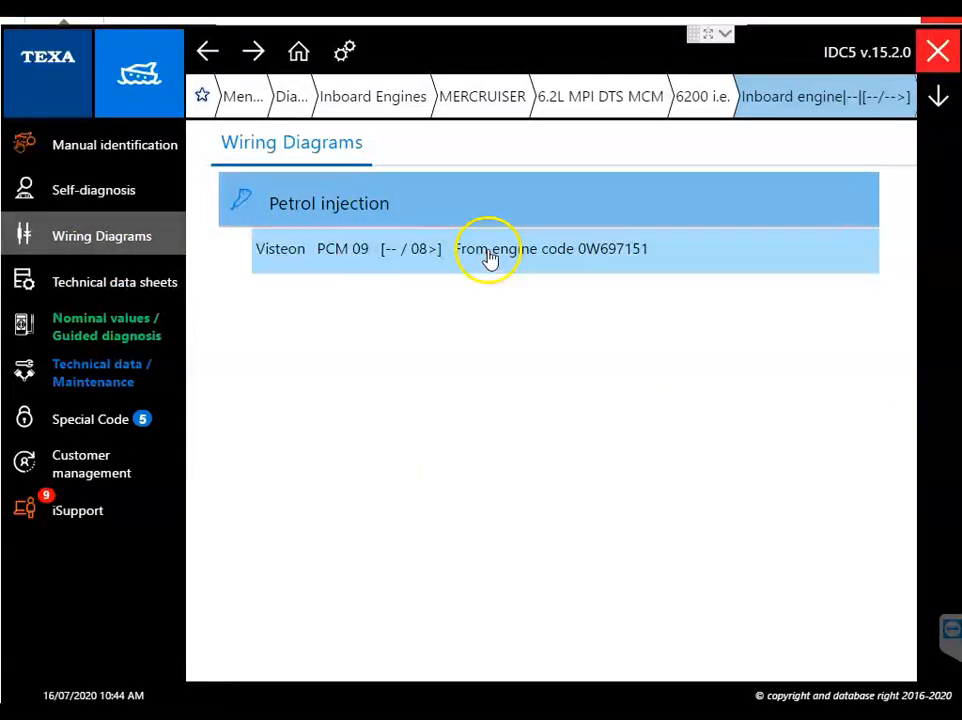
pyautogui.click(490, 248)
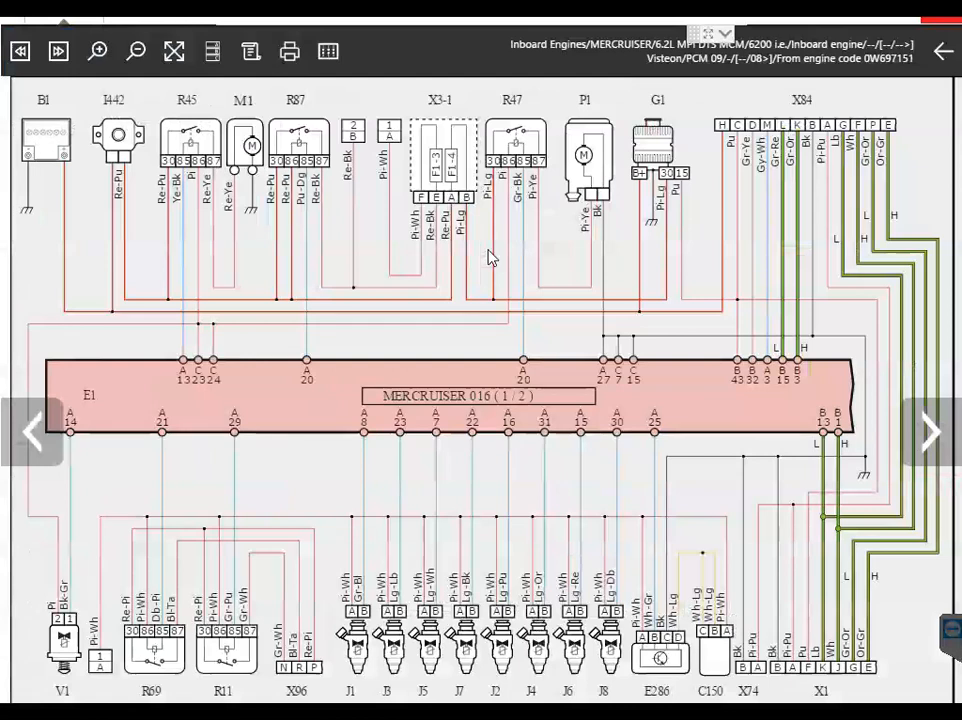
pyautogui.click(418, 308)
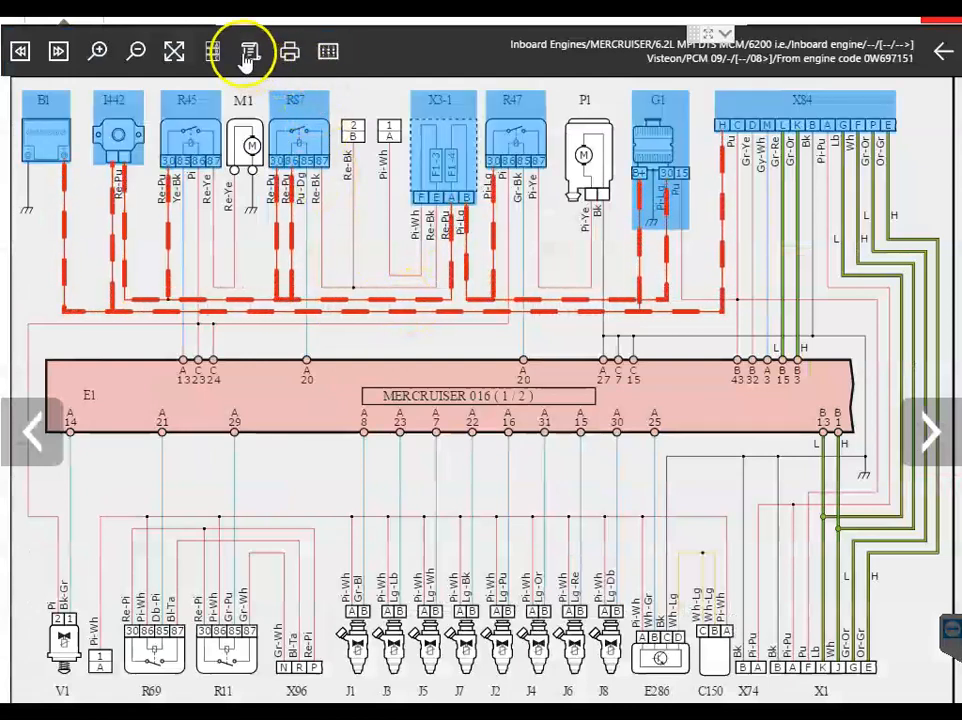
pyautogui.click(250, 52)
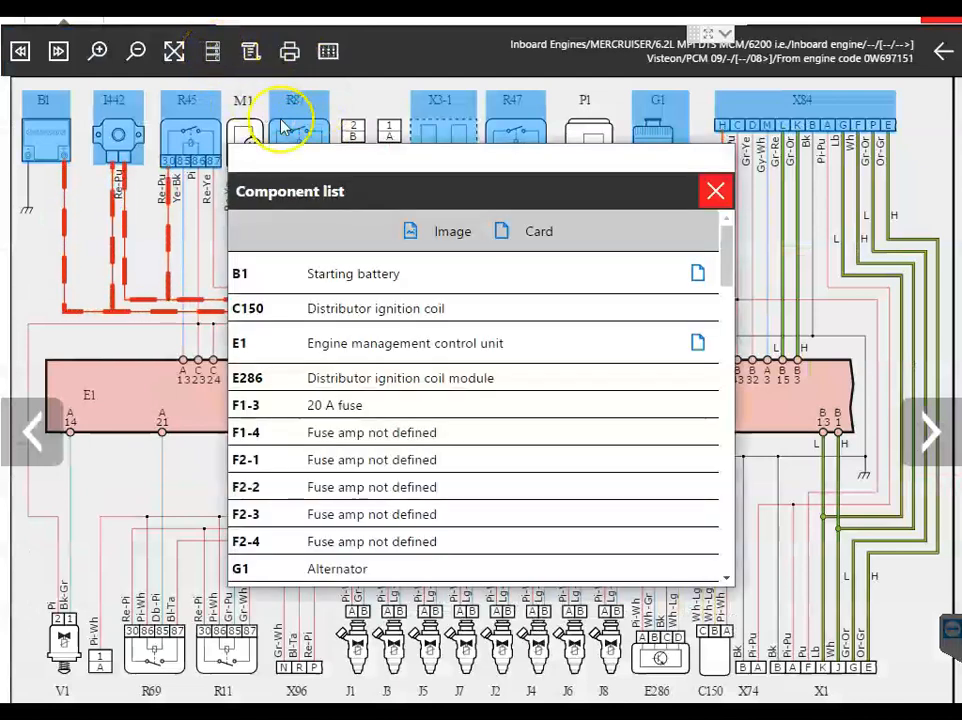
# - Select the Distributor ignition coil component, then close the list and the diagram
pyautogui.click(352, 272)
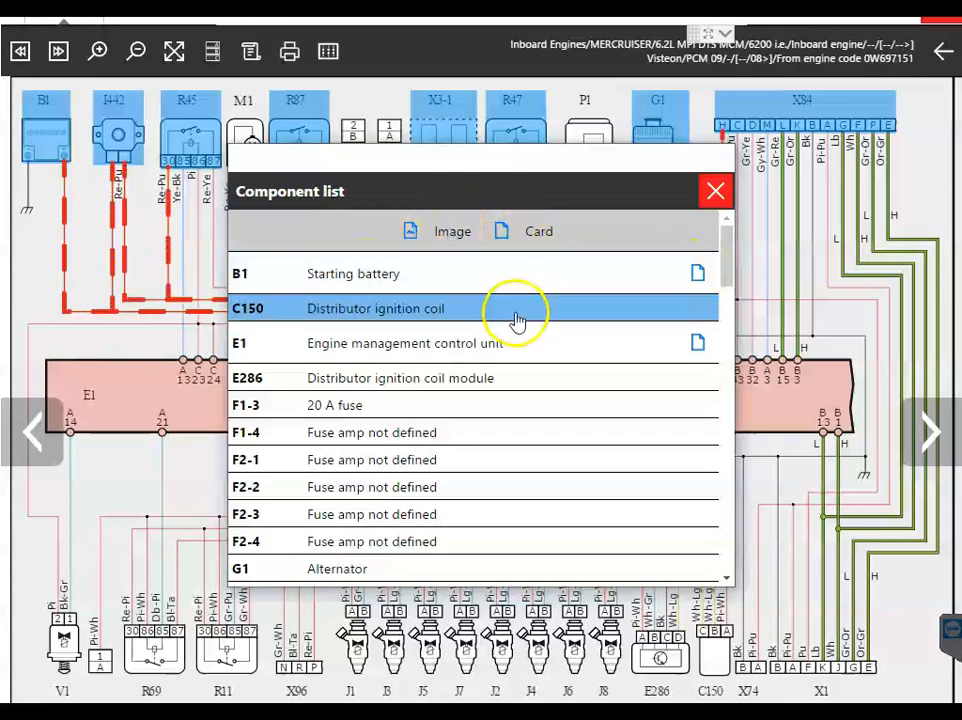
pyautogui.scroll(-3)
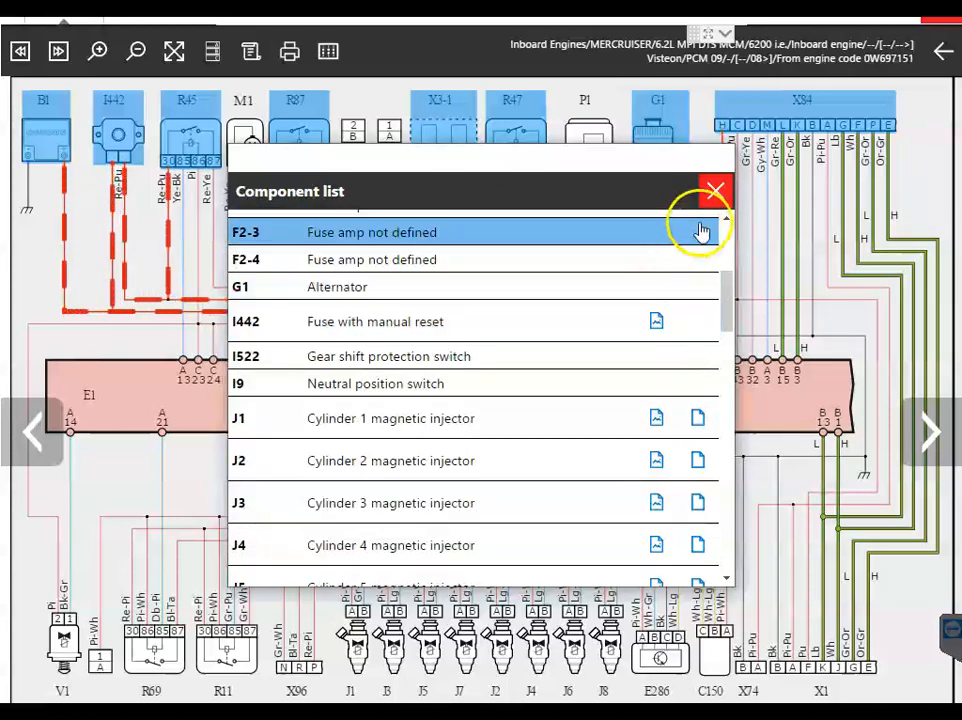
pyautogui.click(714, 190)
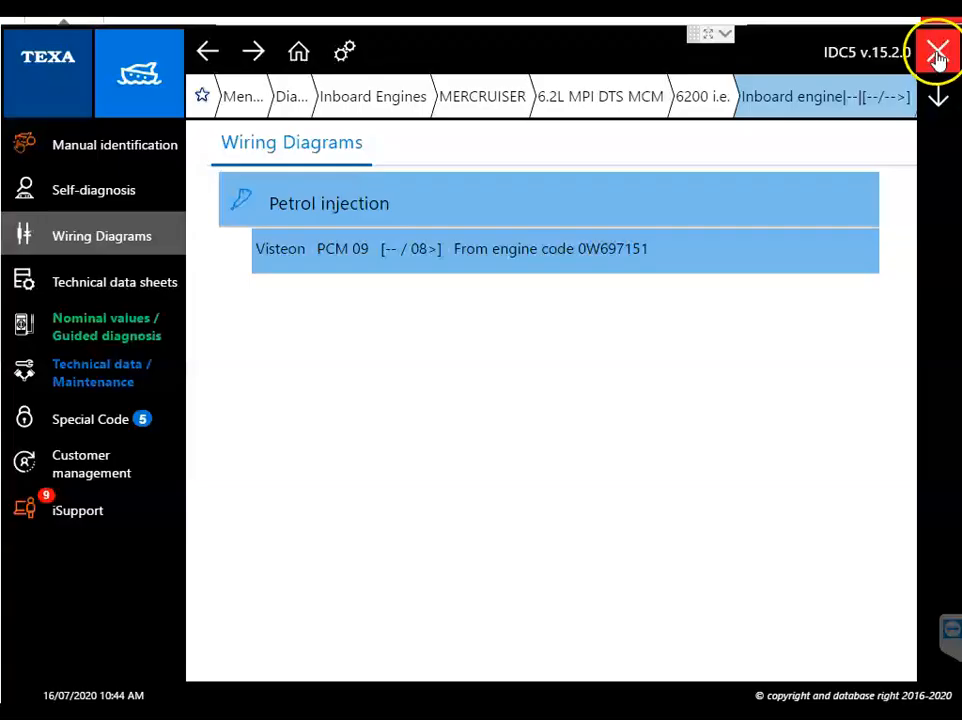
pyautogui.click(114, 280)
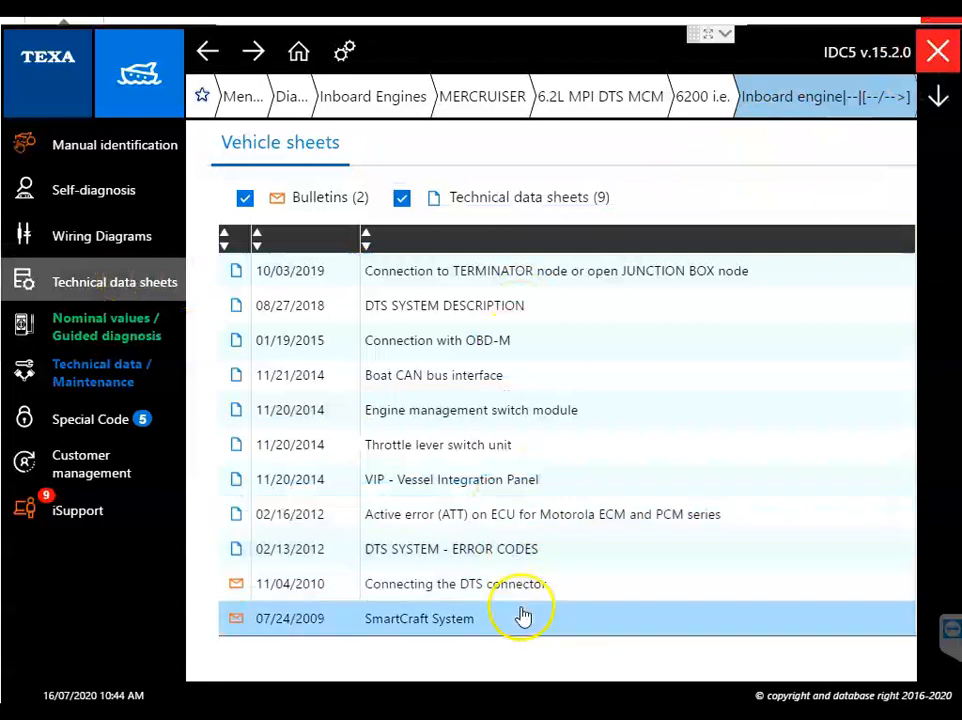
# - Read the O2D_RangeLow guided diagnosis card, close it and browse the remaining error cards
pyautogui.click(104, 326)
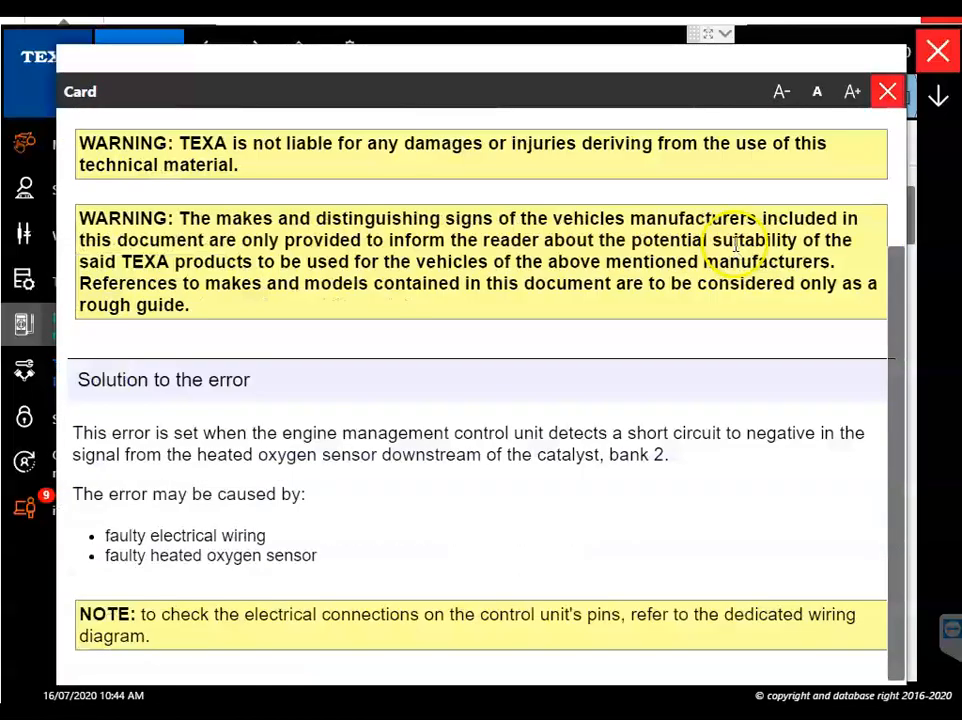
pyautogui.scroll(3)
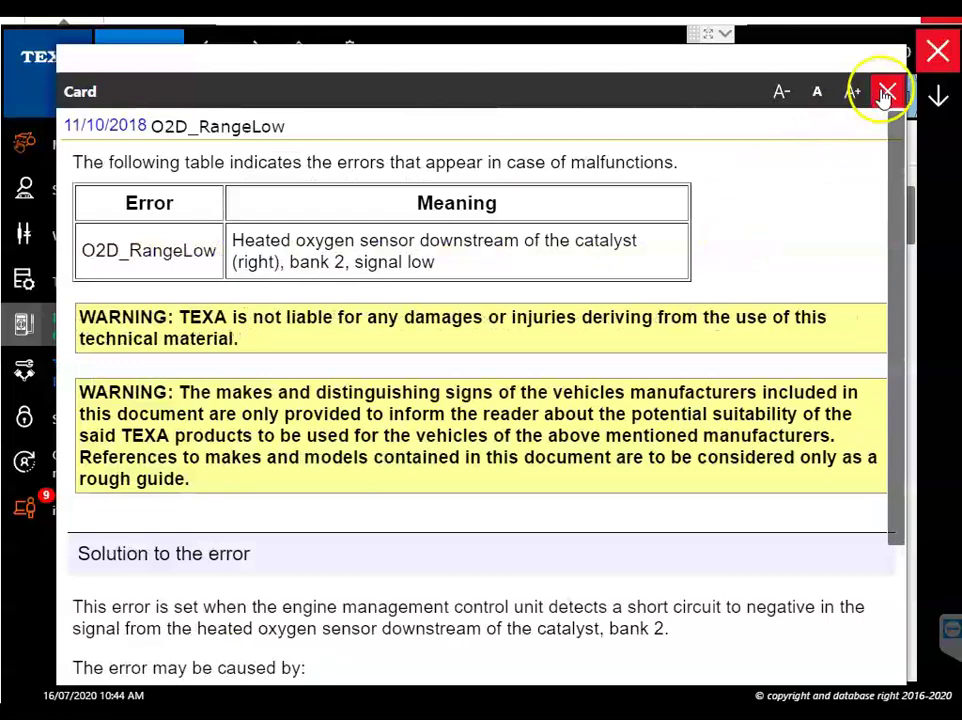
pyautogui.click(886, 92)
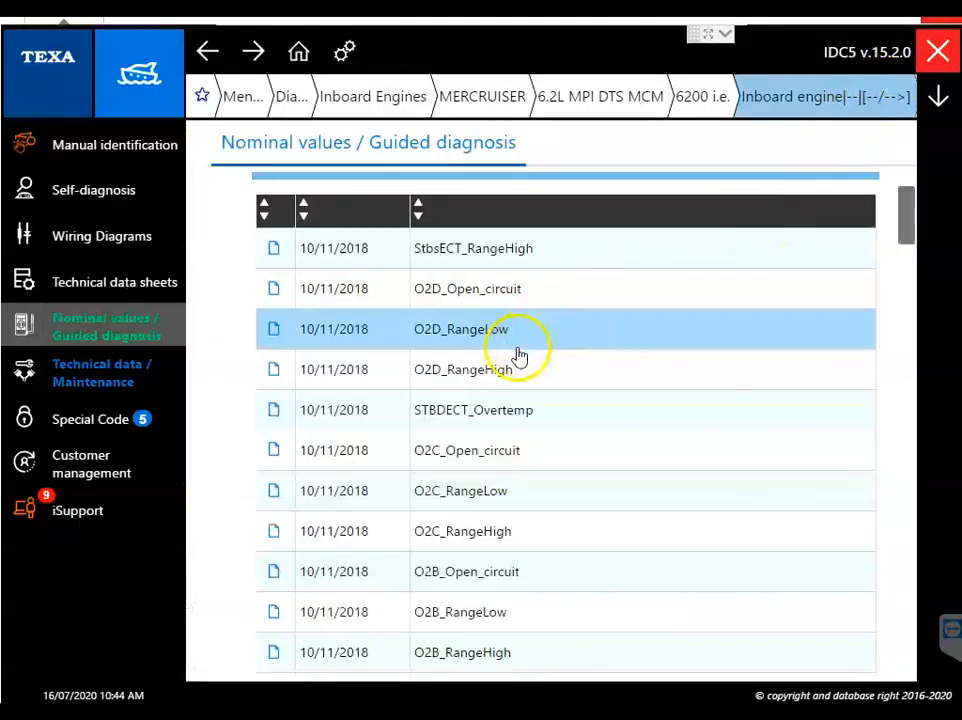
pyautogui.scroll(-3)
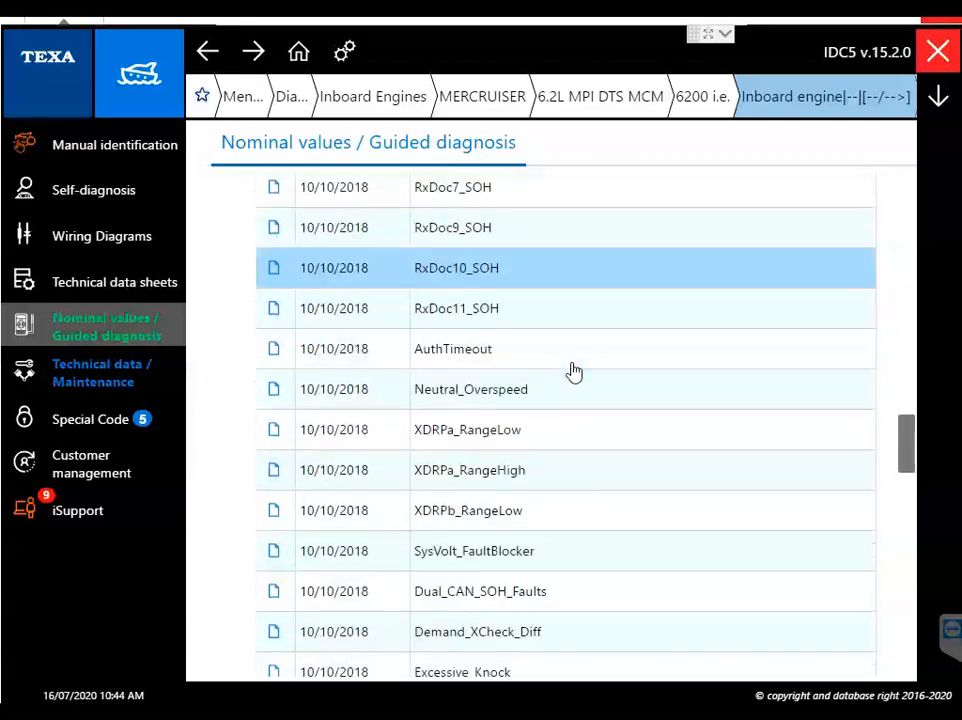
pyautogui.scroll(-3)
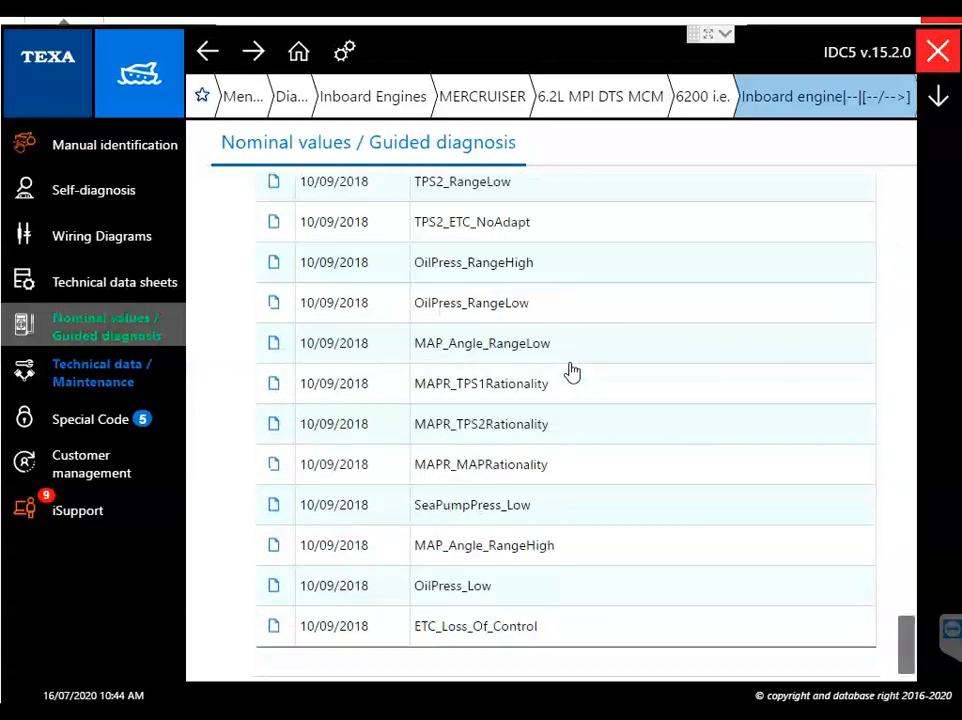
pyautogui.moveTo(78, 372)
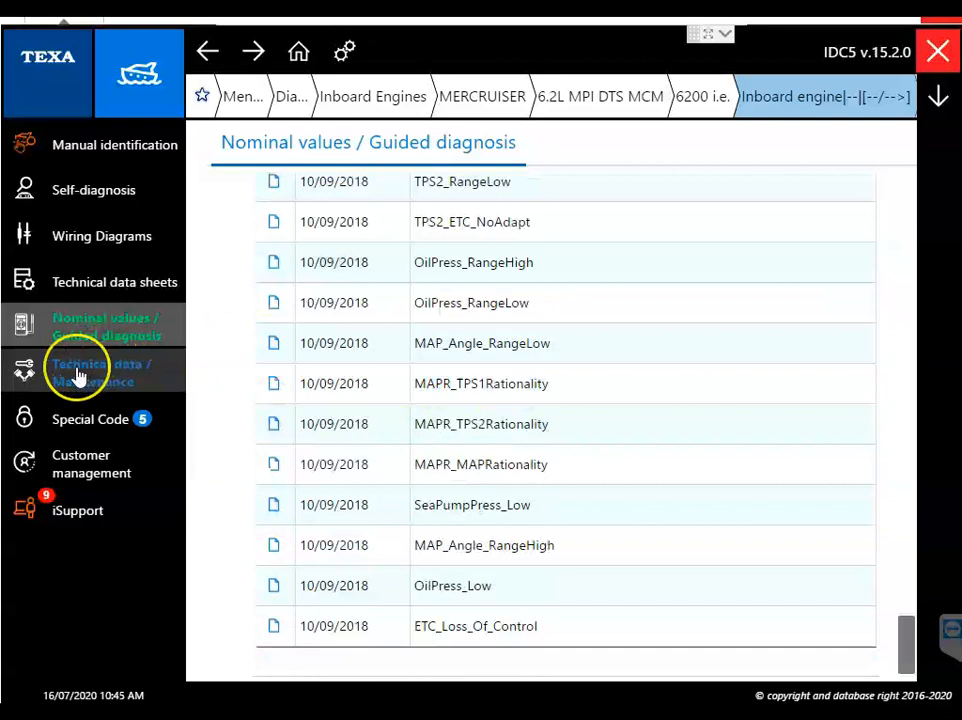
# - Read the Timing chain sheet under Technical data / Maintenance
pyautogui.click(78, 372)
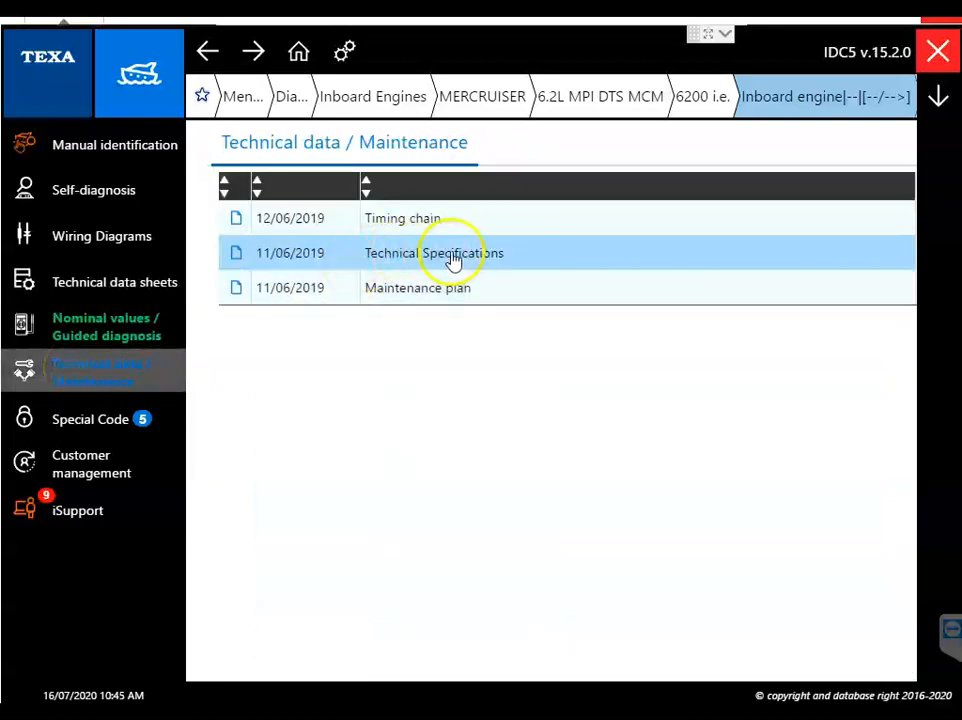
pyautogui.click(500, 218)
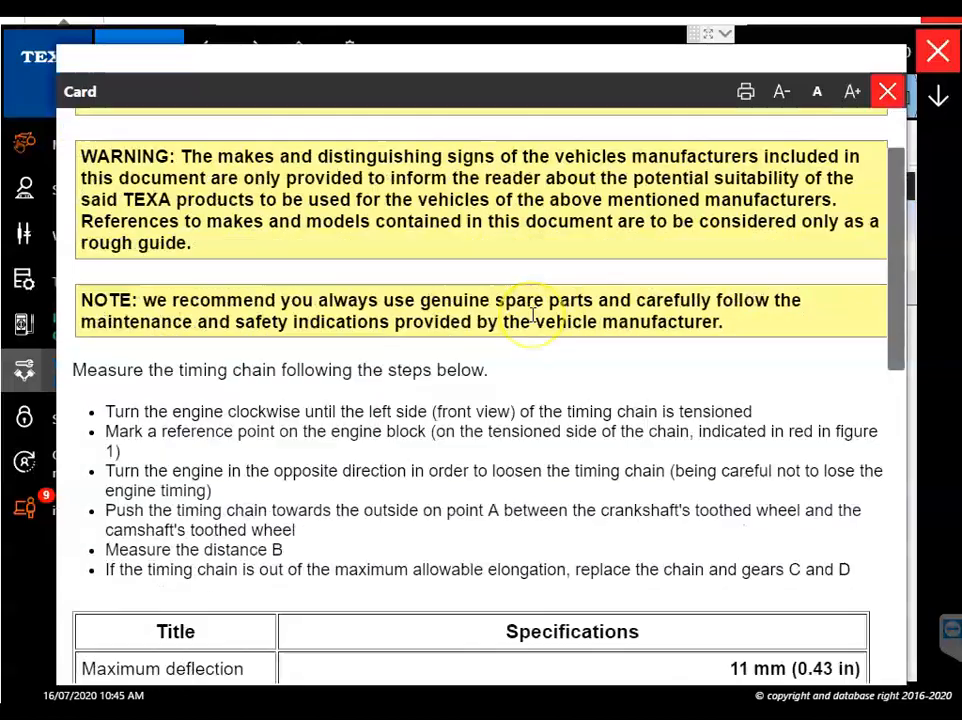
pyautogui.scroll(-3)
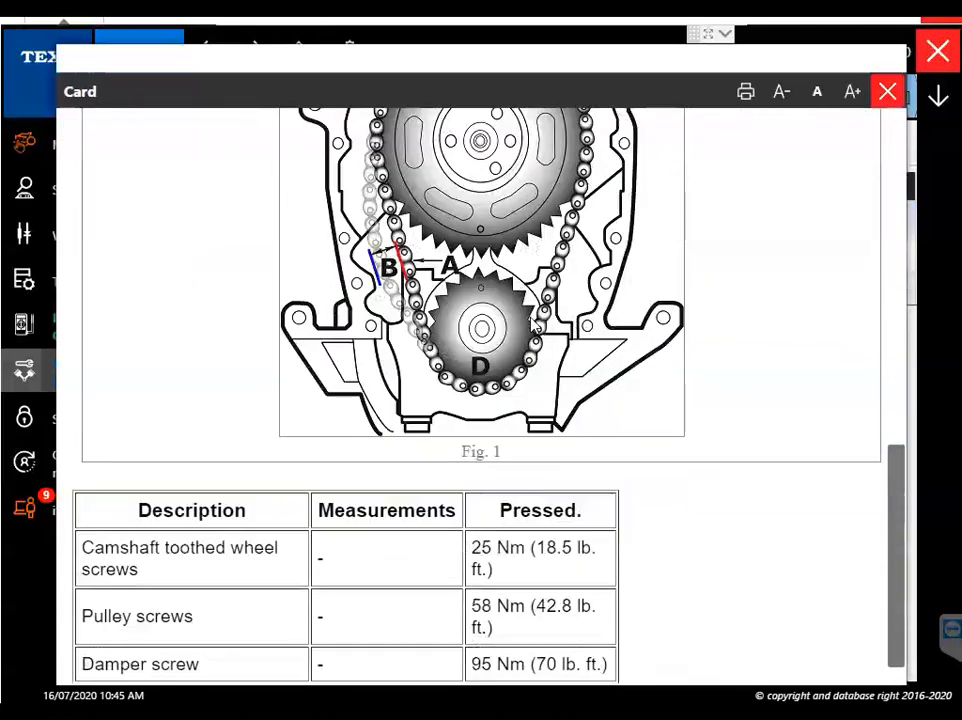
# - Read through the full Technical Specifications sheet
pyautogui.click(886, 92)
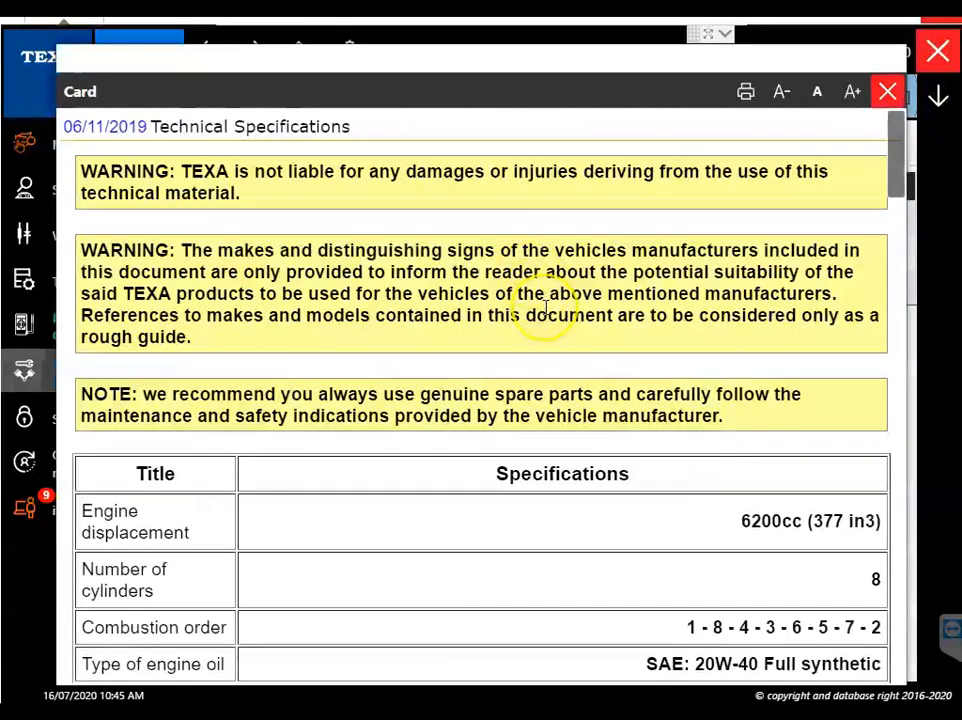
pyautogui.scroll(-3)
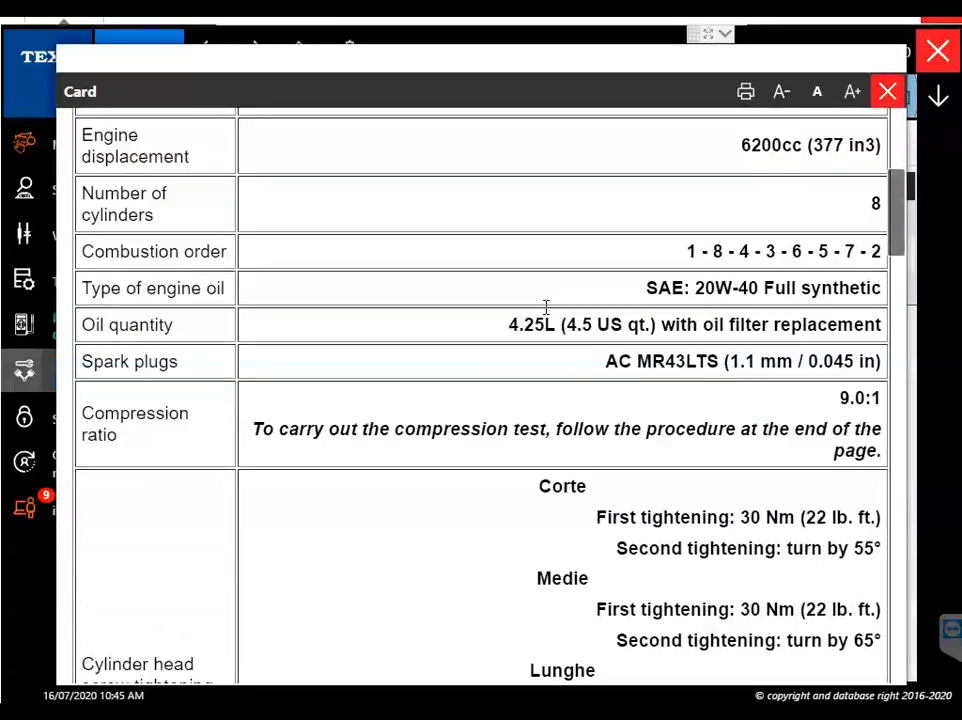
pyautogui.scroll(-3)
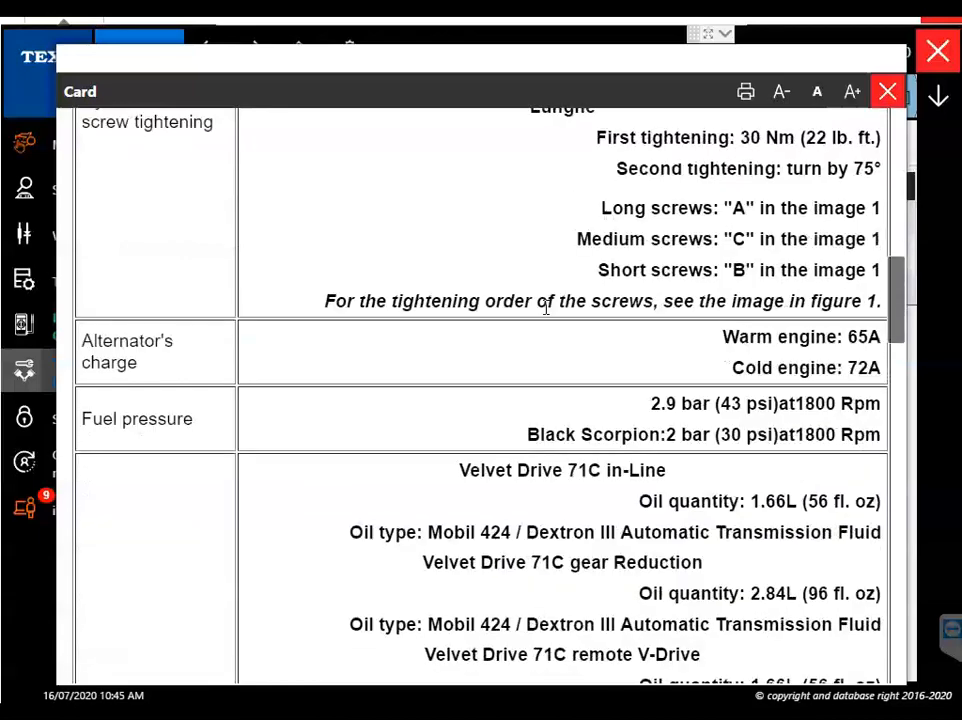
pyautogui.scroll(-3)
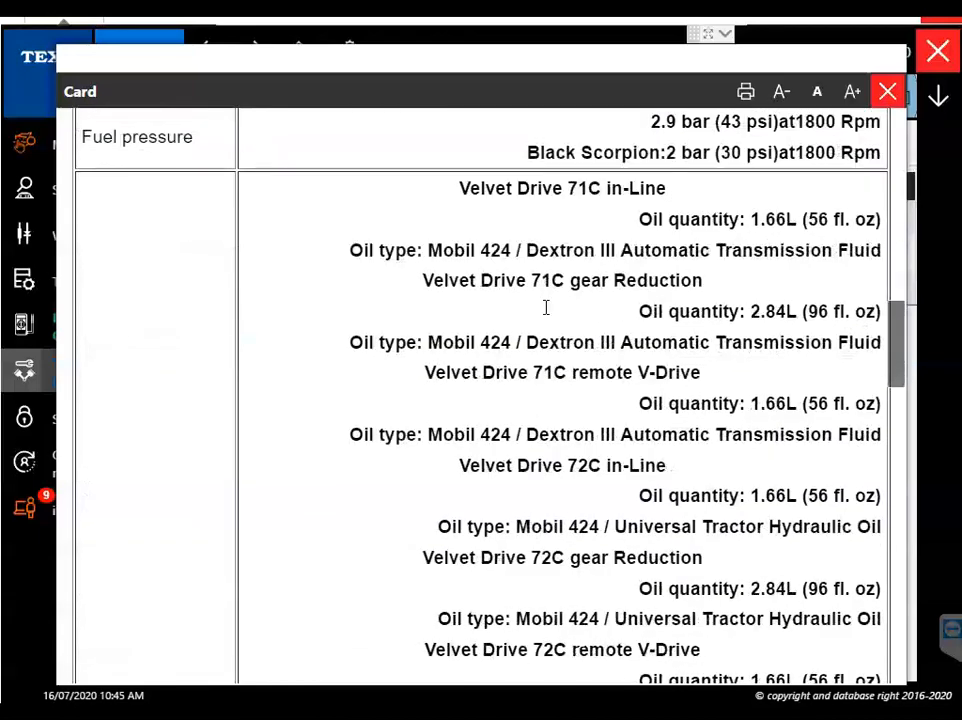
pyautogui.scroll(-3)
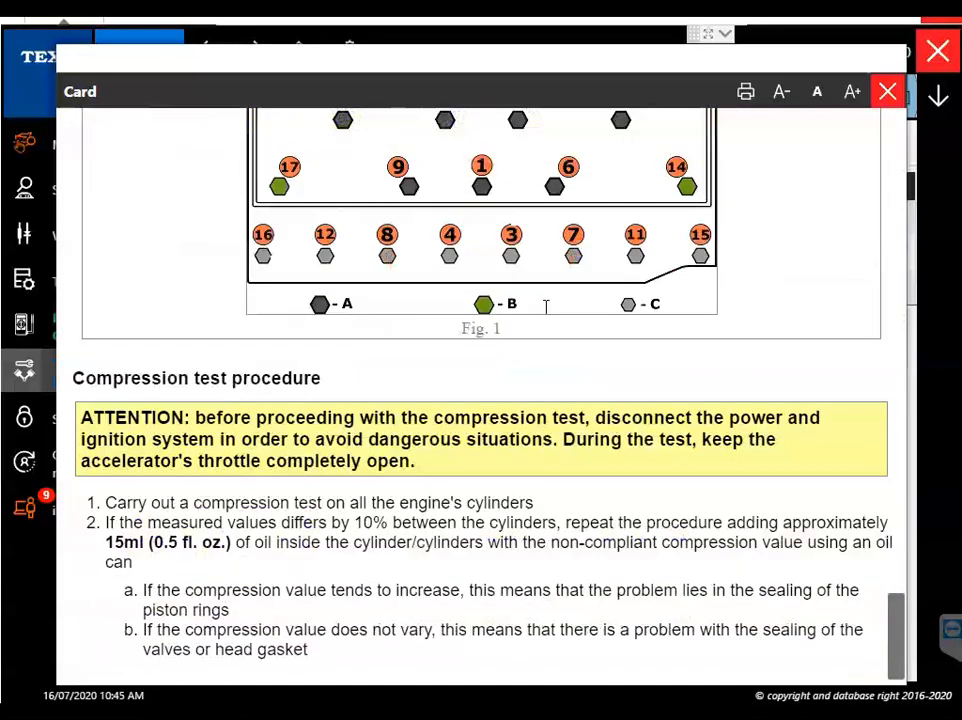
# - Read the Maintenance plan sheet and close it to return to the documents list
pyautogui.click(886, 92)
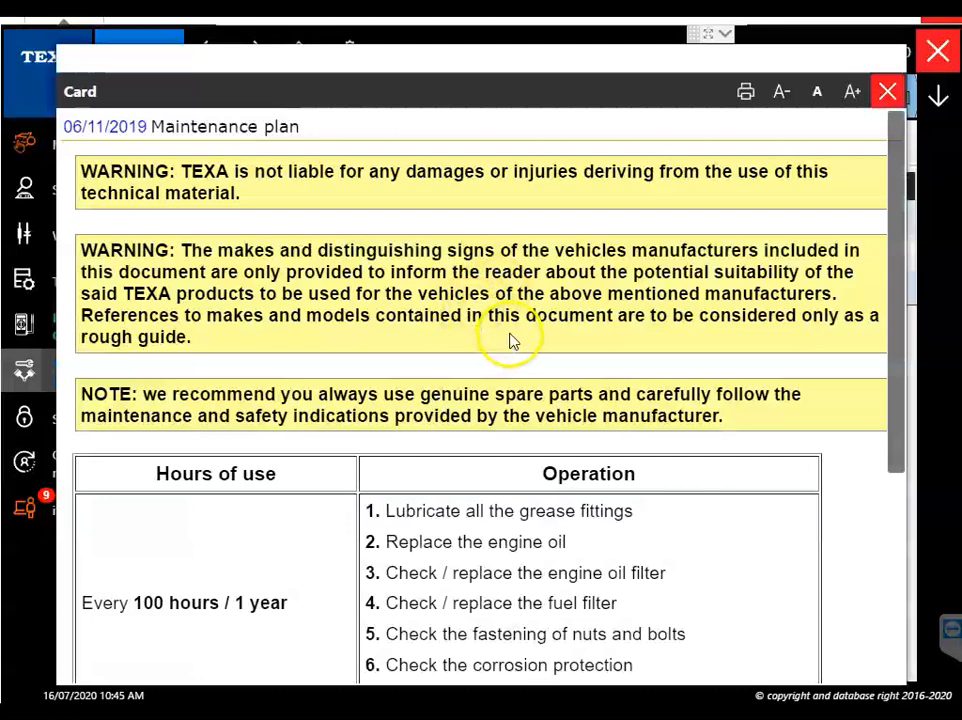
pyautogui.scroll(-3)
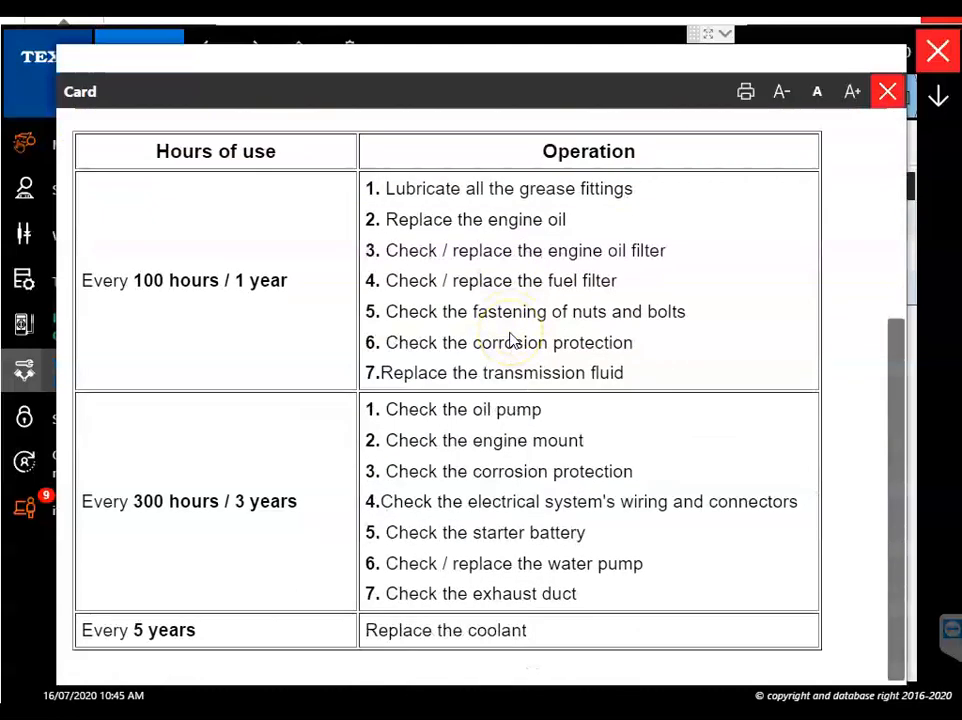
pyautogui.click(886, 92)
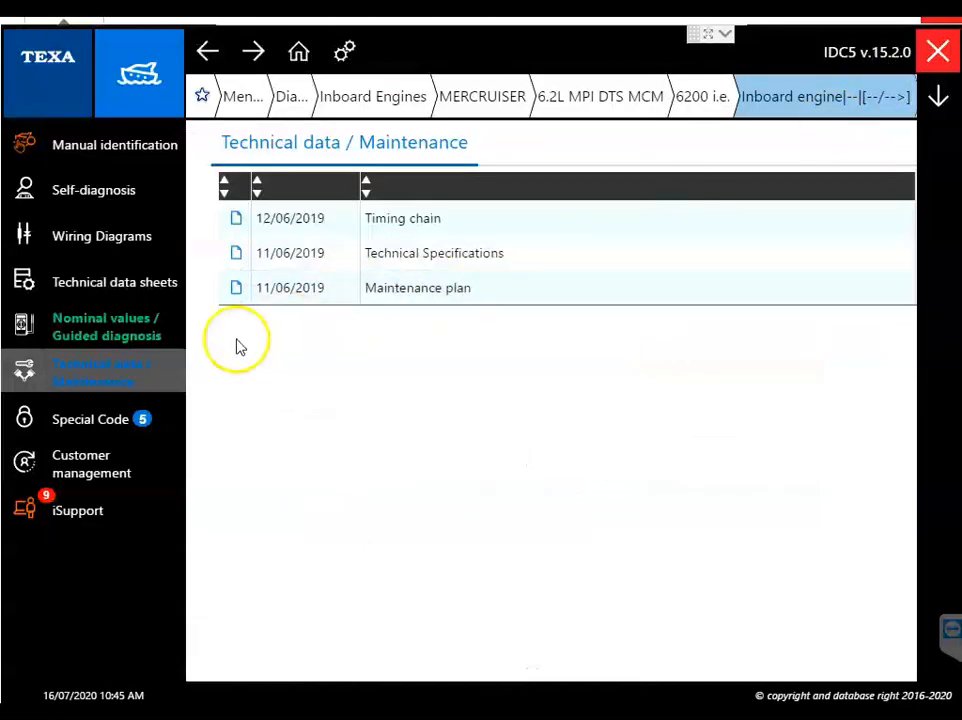
pyautogui.moveTo(240, 344)
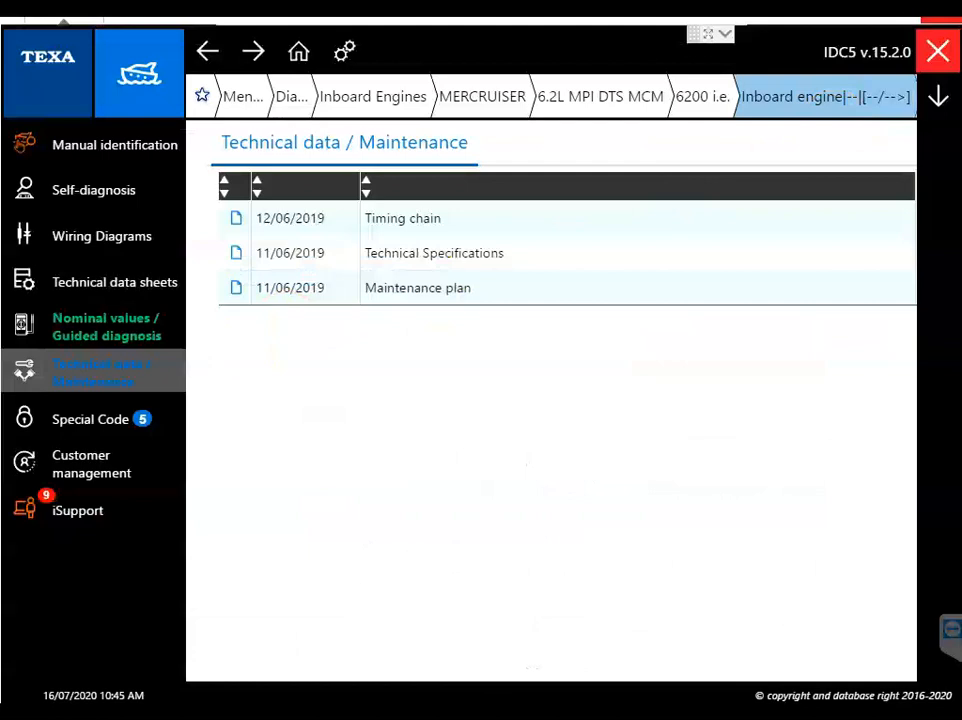